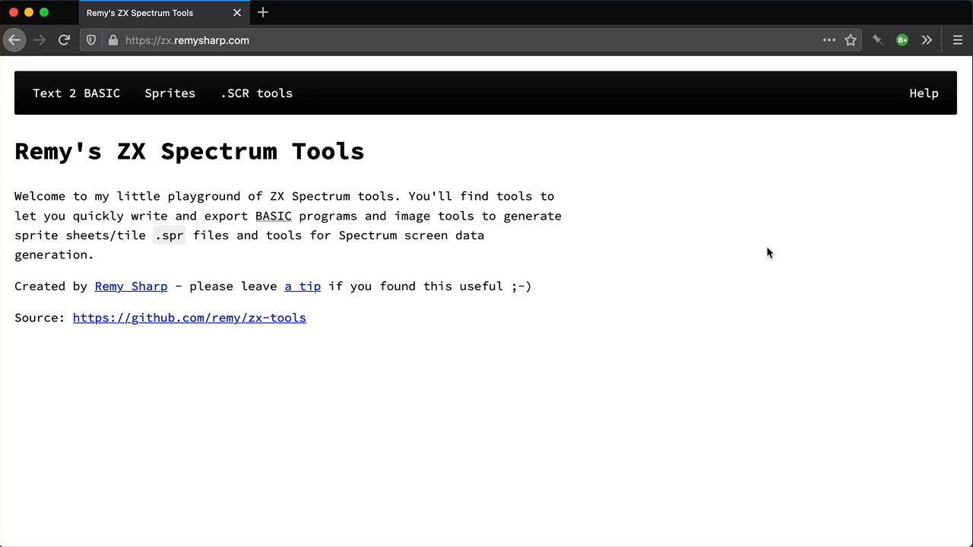
mouse_move(618, 263)
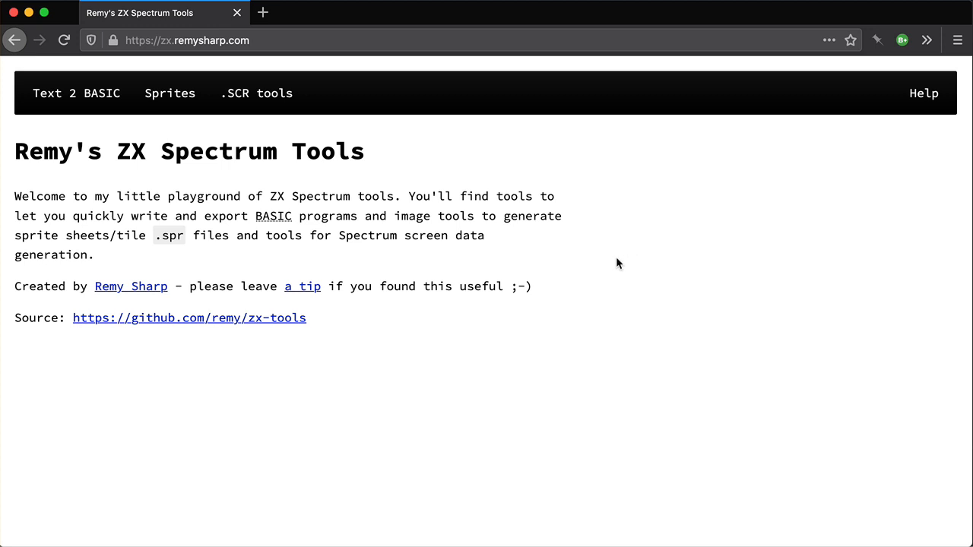
mouse_move(169, 92)
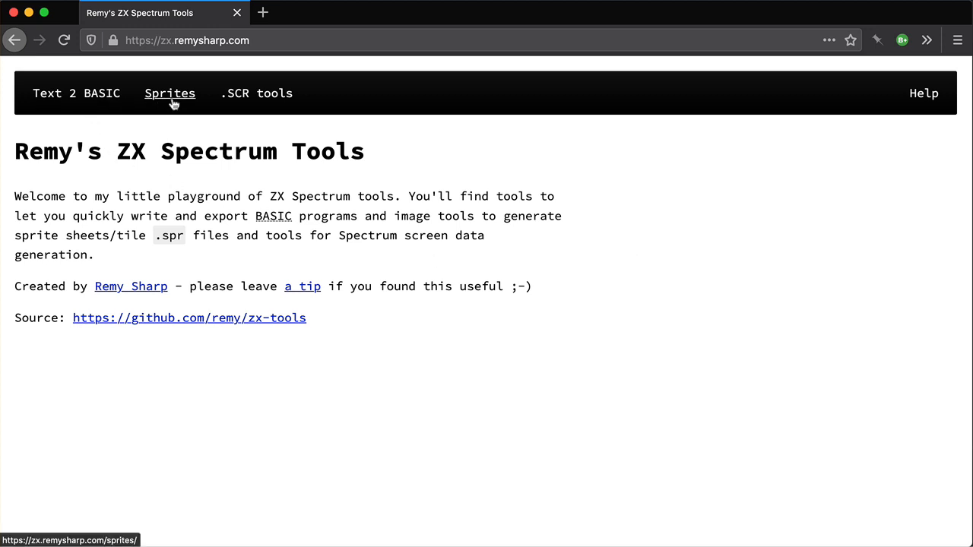
mouse_move(76, 92)
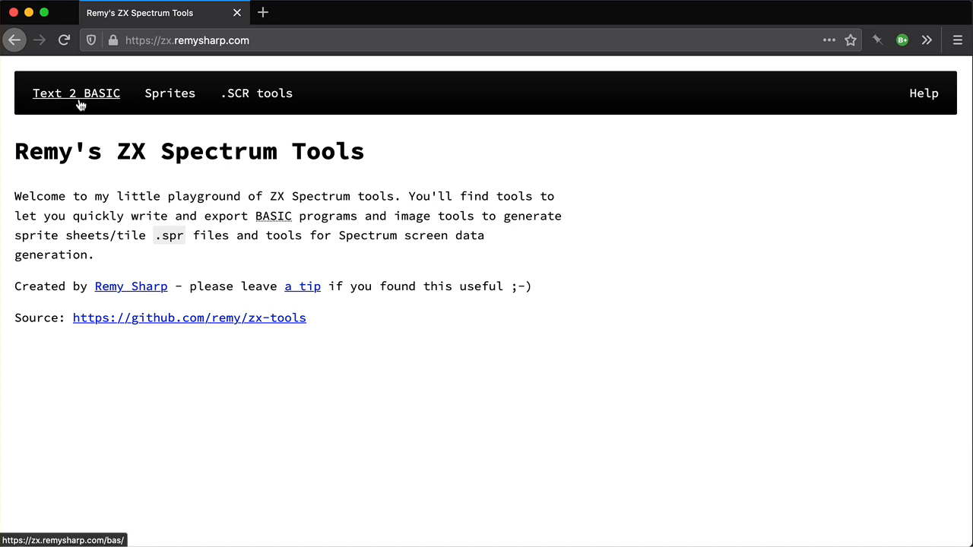
mouse_move(175, 107)
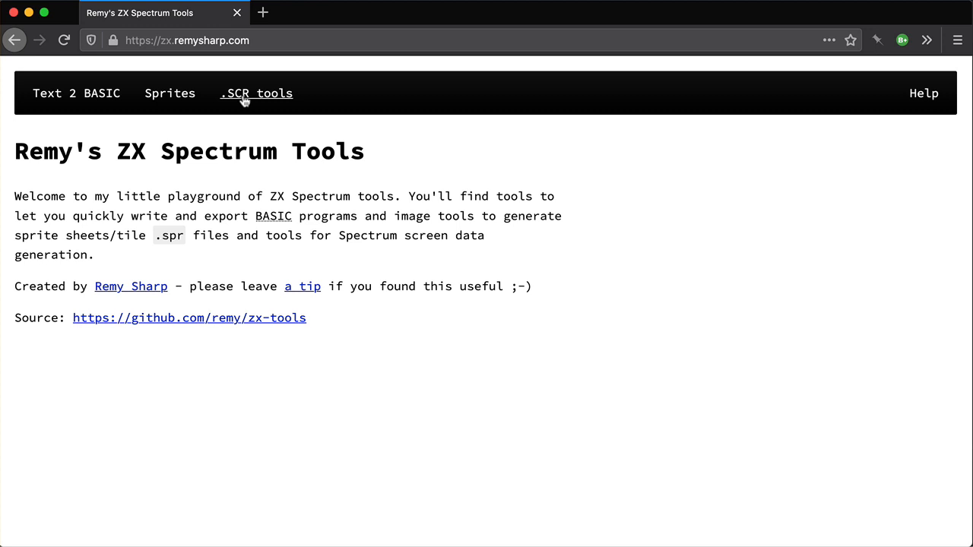
mouse_move(256, 93)
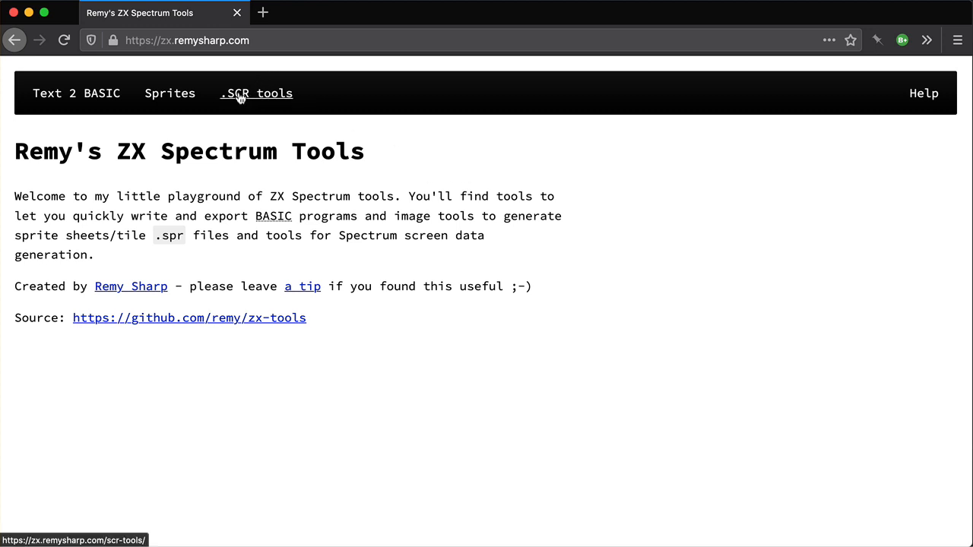
mouse_move(238, 152)
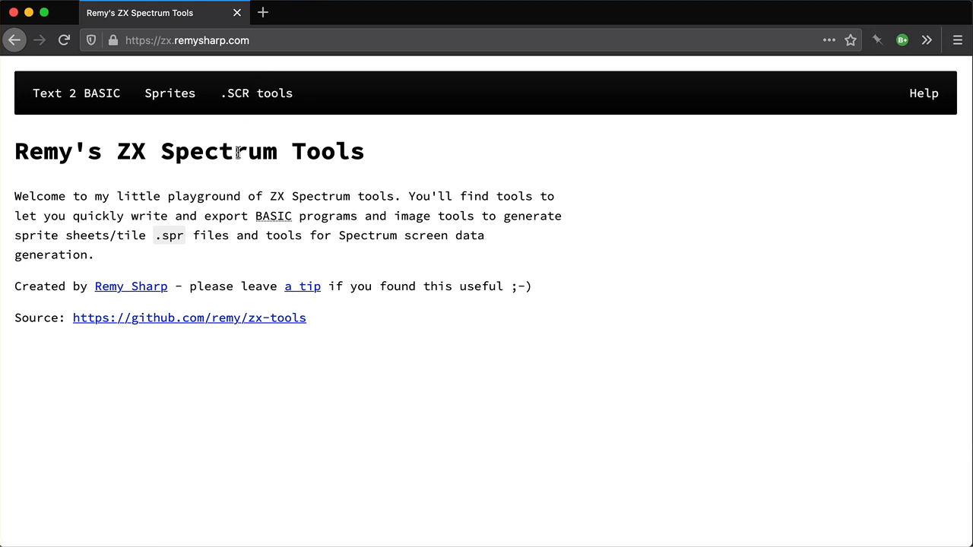
mouse_move(251, 103)
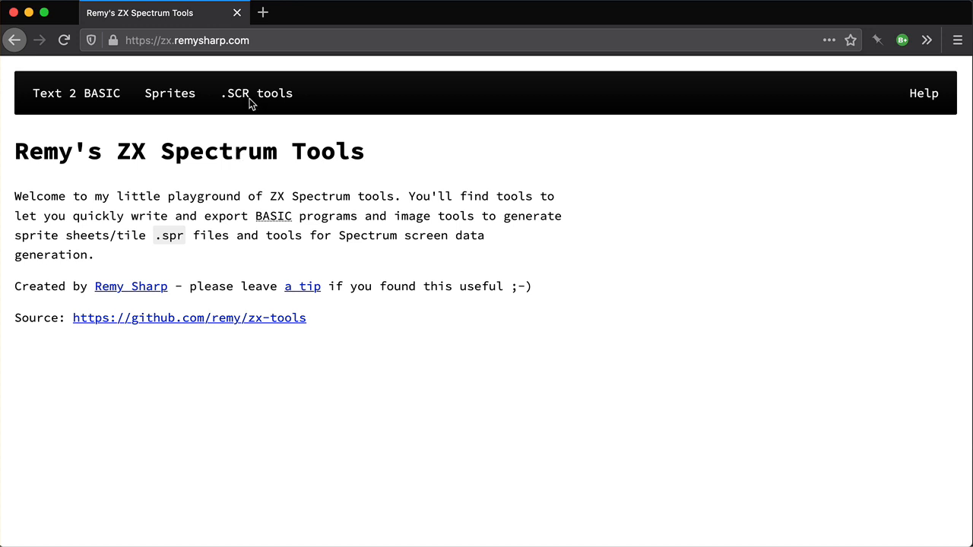
mouse_move(170, 93)
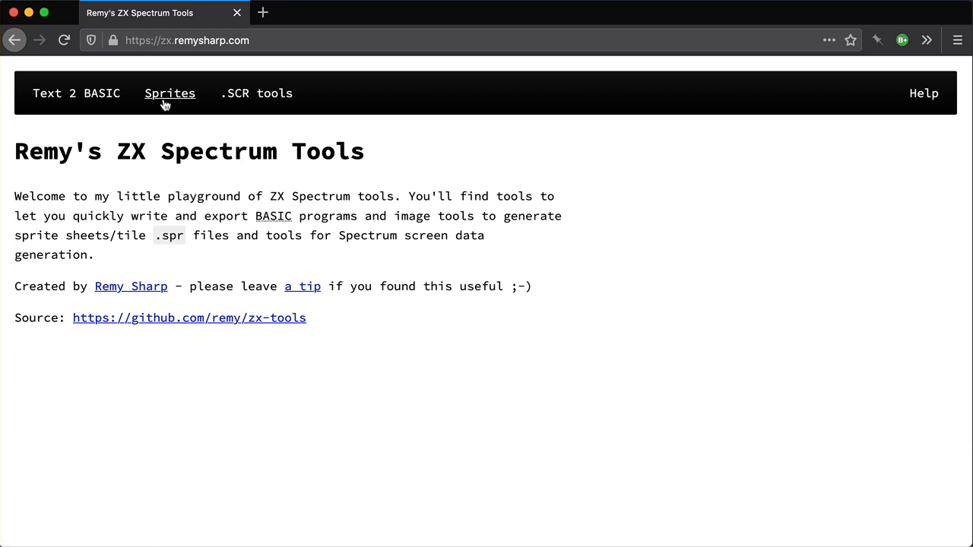
mouse_move(170, 93)
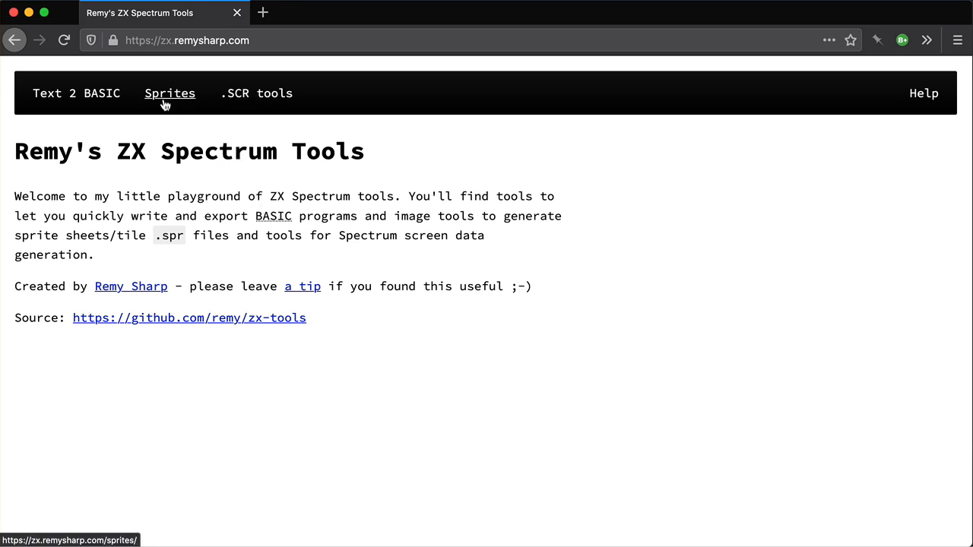
Open the sprite editor, try the pan tool, and clear the two extra sprite copies
left_click(170, 93)
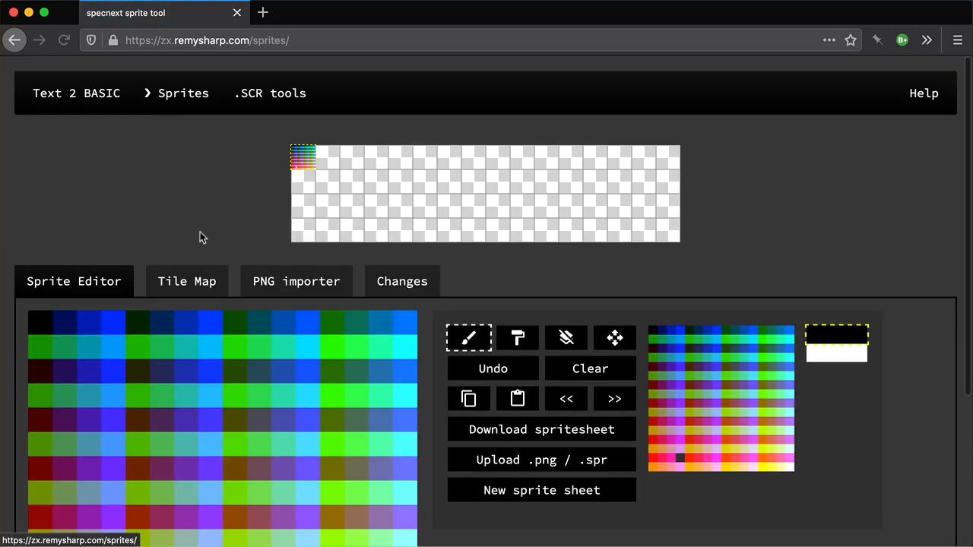
mouse_move(296, 281)
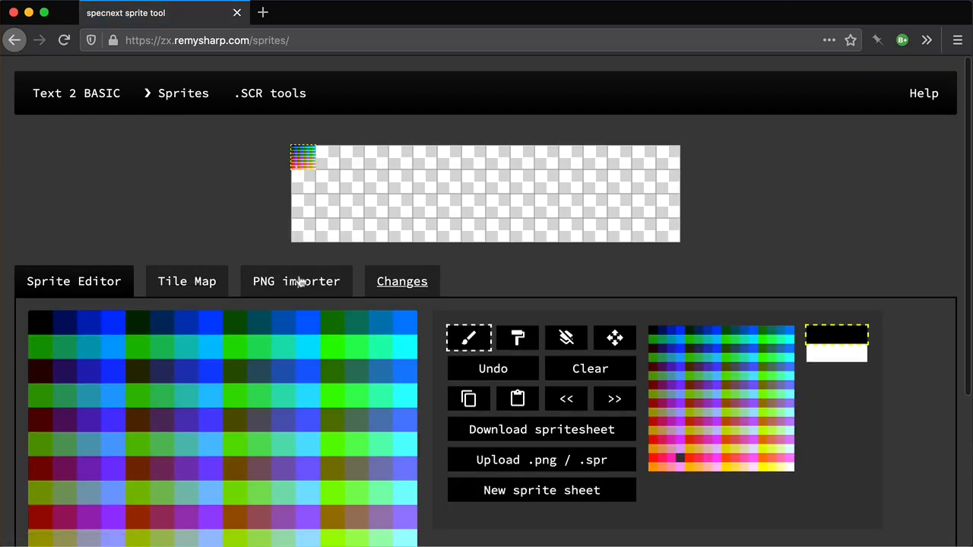
mouse_move(235, 251)
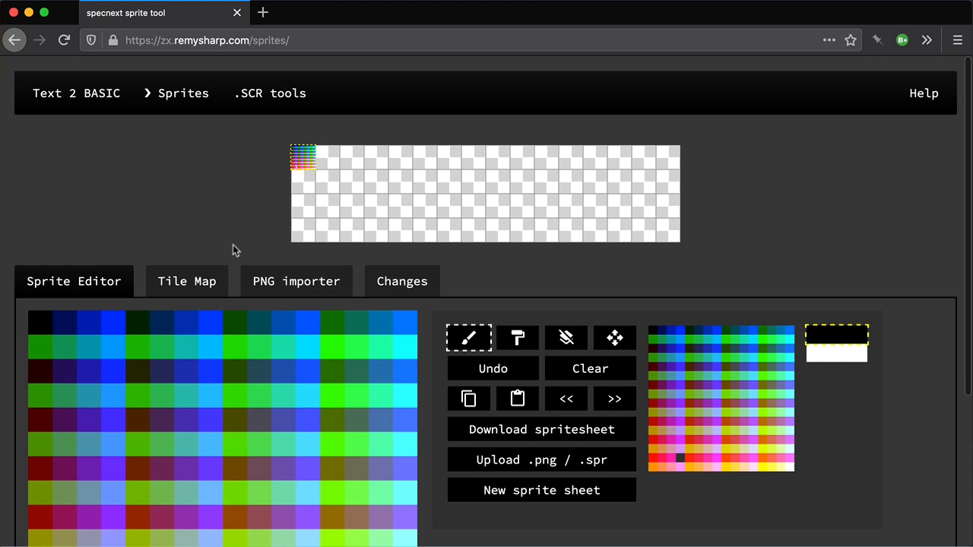
scroll("down", 3)
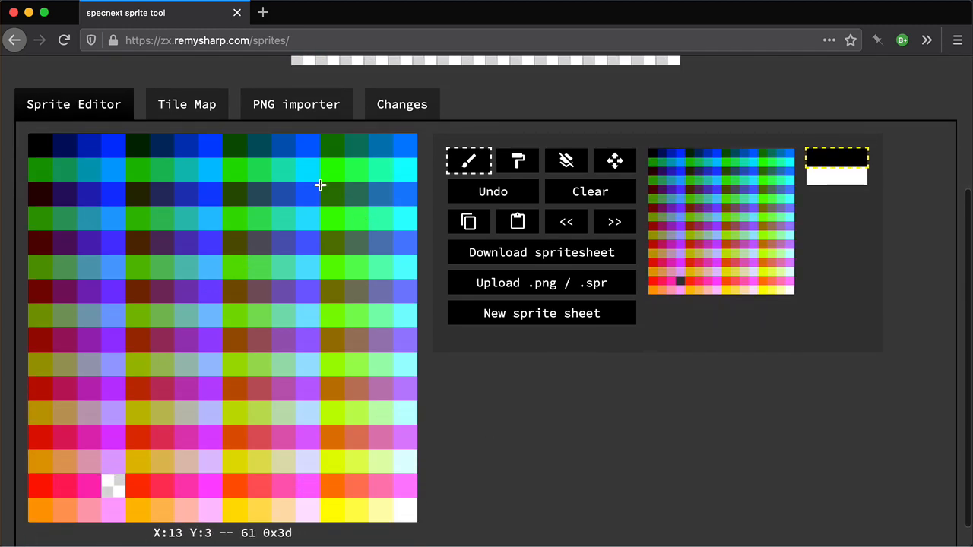
mouse_move(289, 293)
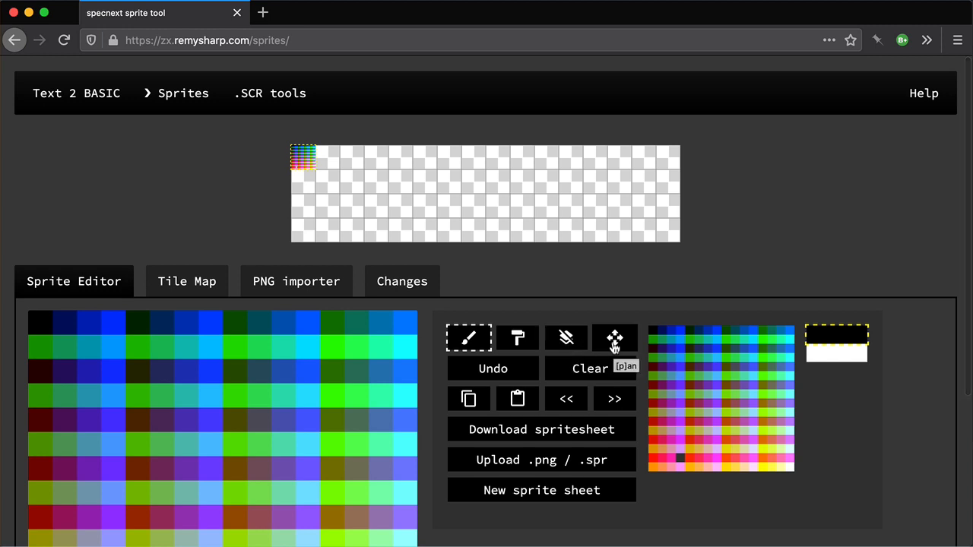
left_click(614, 337)
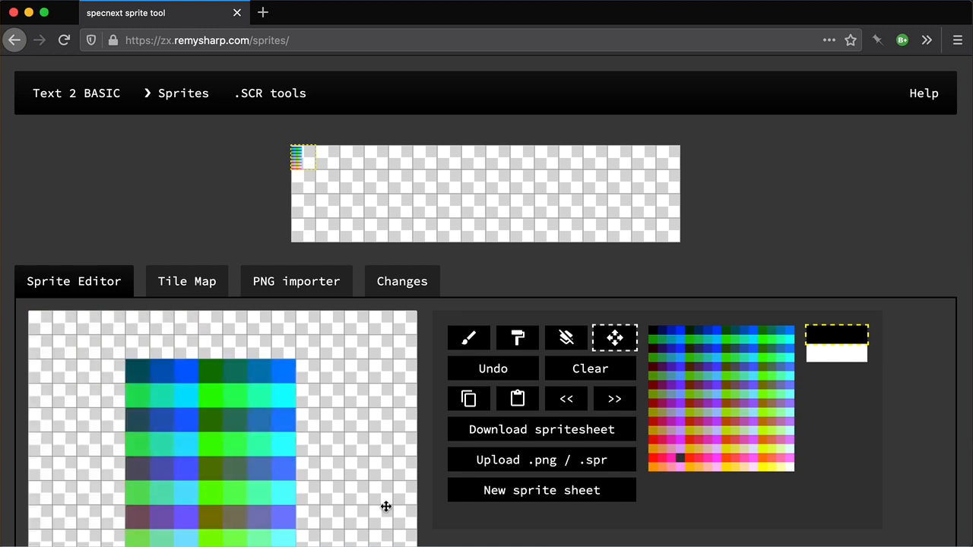
left_click(492, 369)
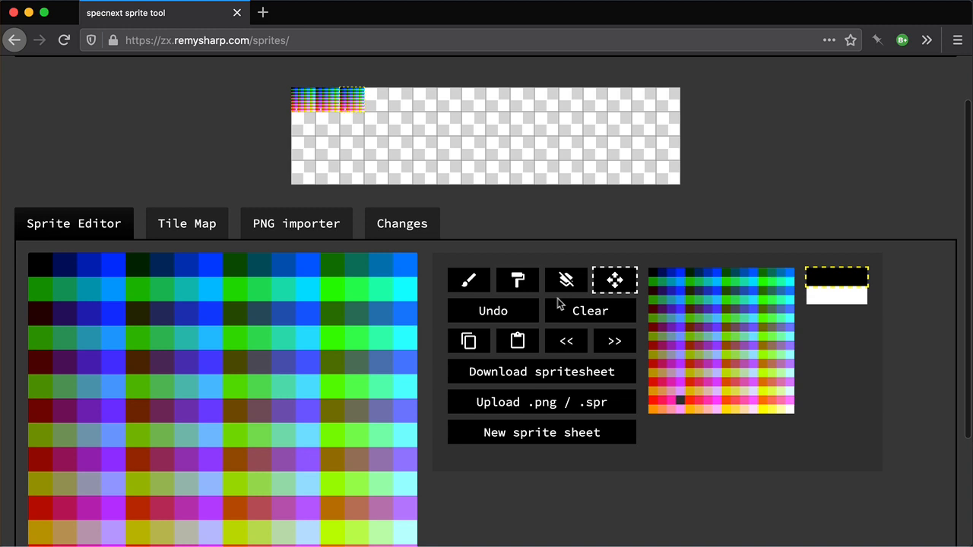
left_click(614, 341)
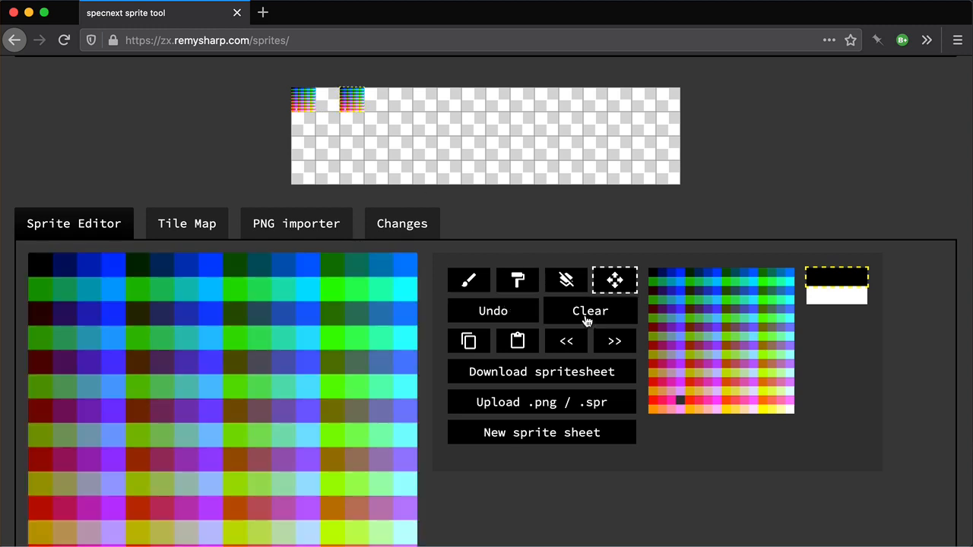
left_click(589, 310)
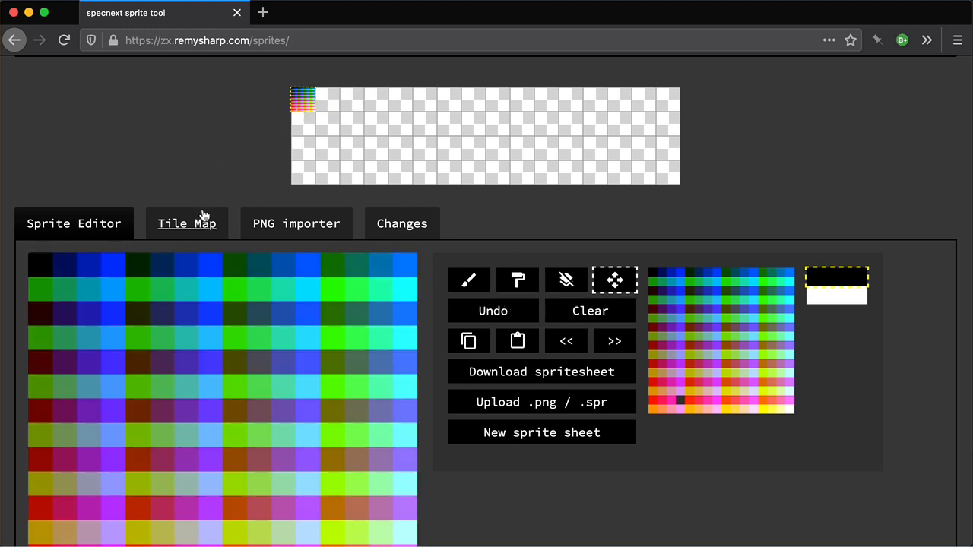
Review the empty Tile Map and its map settings, then switch to the PNG importer
left_click(186, 223)
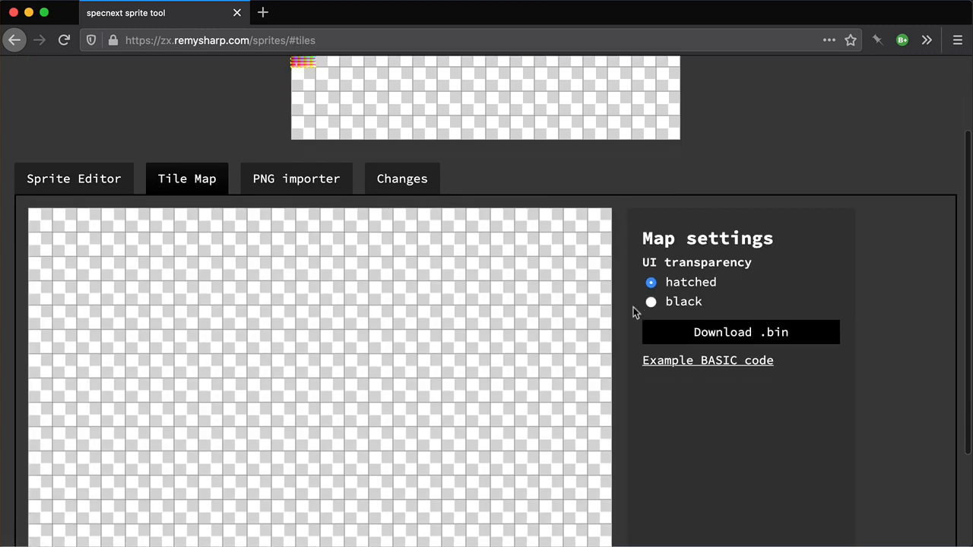
scroll("up", 3)
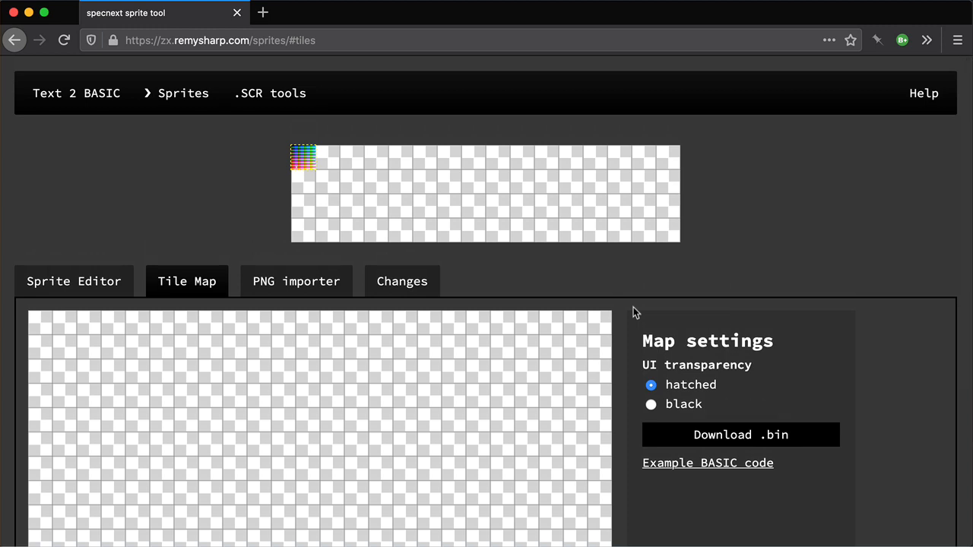
mouse_move(475, 336)
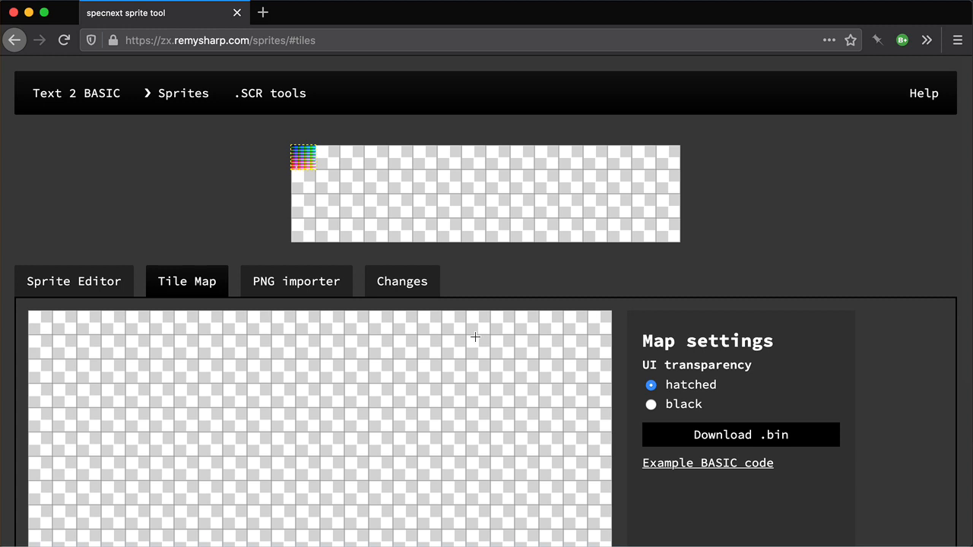
mouse_move(487, 369)
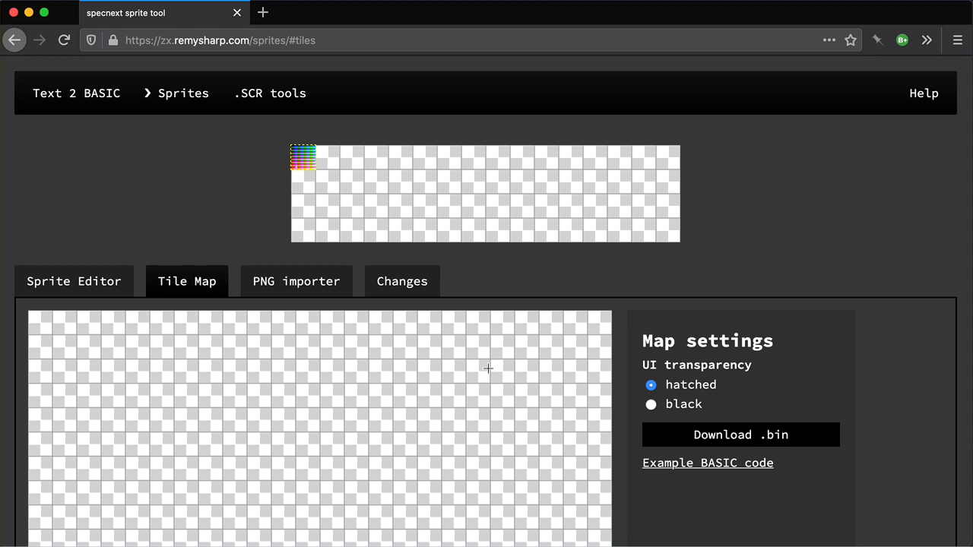
mouse_move(534, 285)
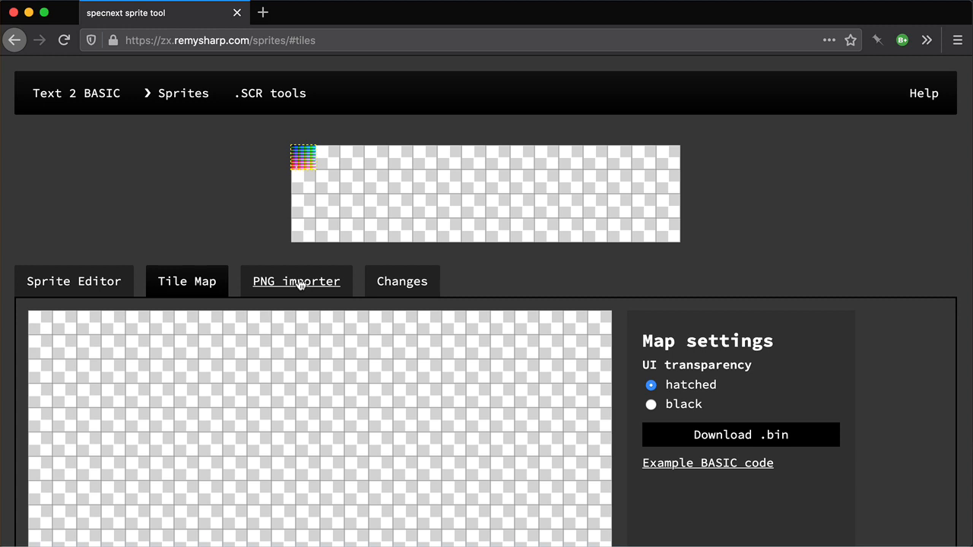
left_click(296, 281)
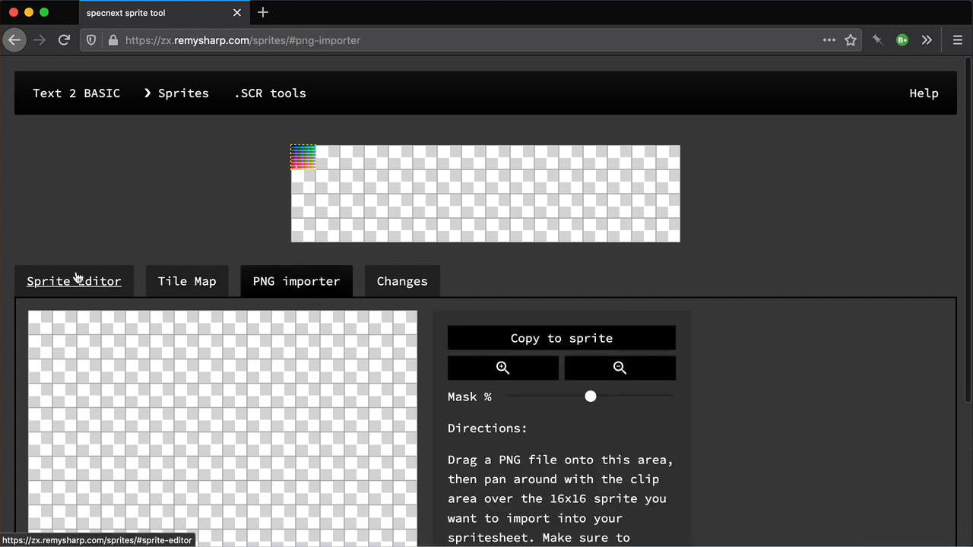
Drag Tileset.png onto the sprite sheet, filling slots with grass, dirt and brick tiles
left_click(74, 280)
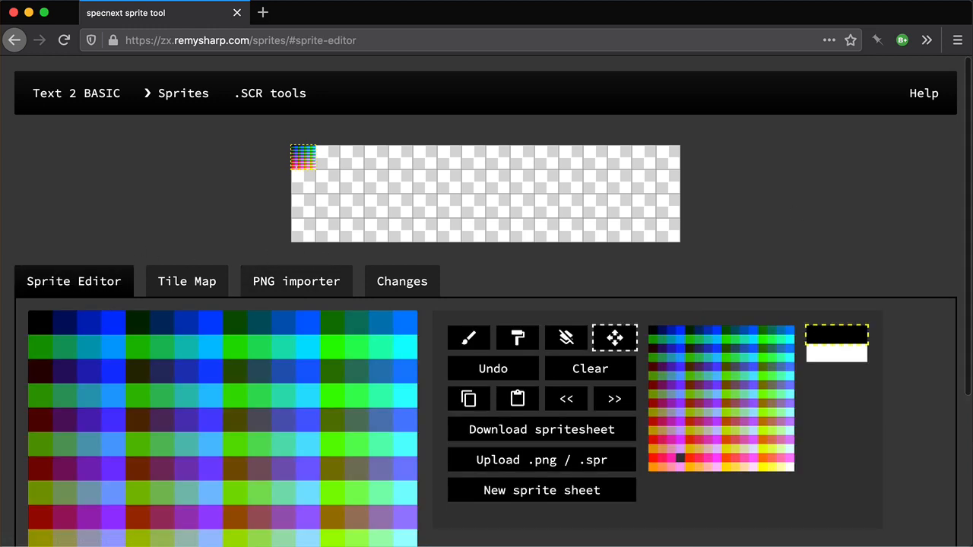
mouse_move(688, 358)
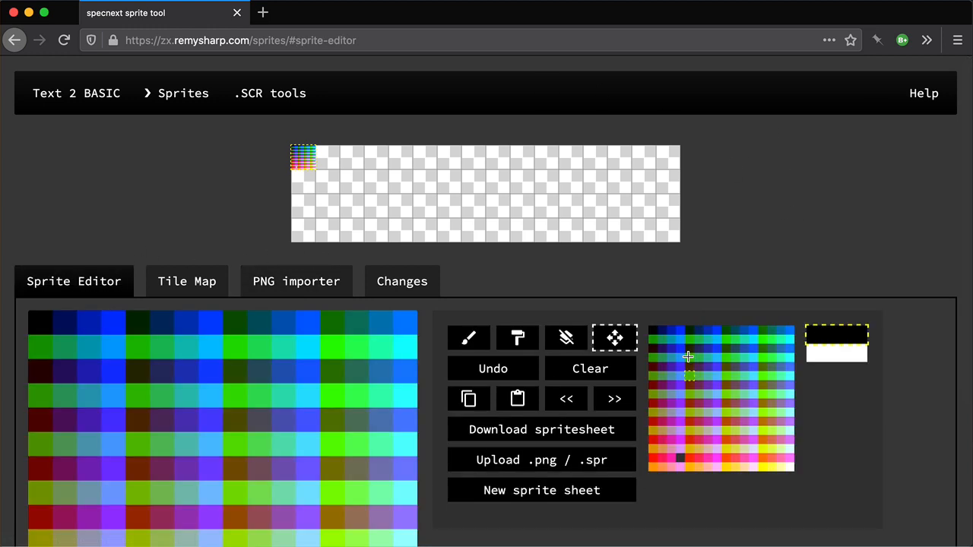
mouse_move(562, 184)
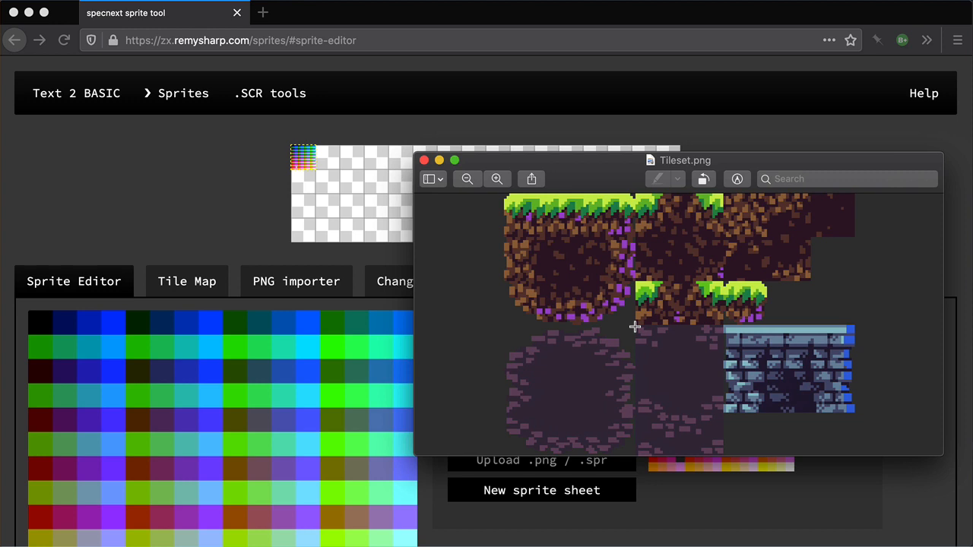
mouse_move(636, 175)
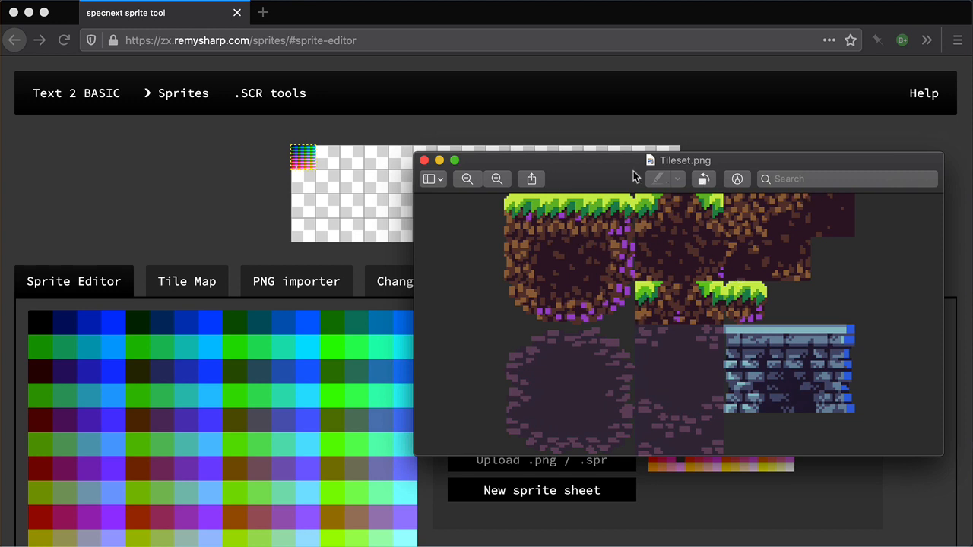
left_click_drag(684, 160, 671, 238)
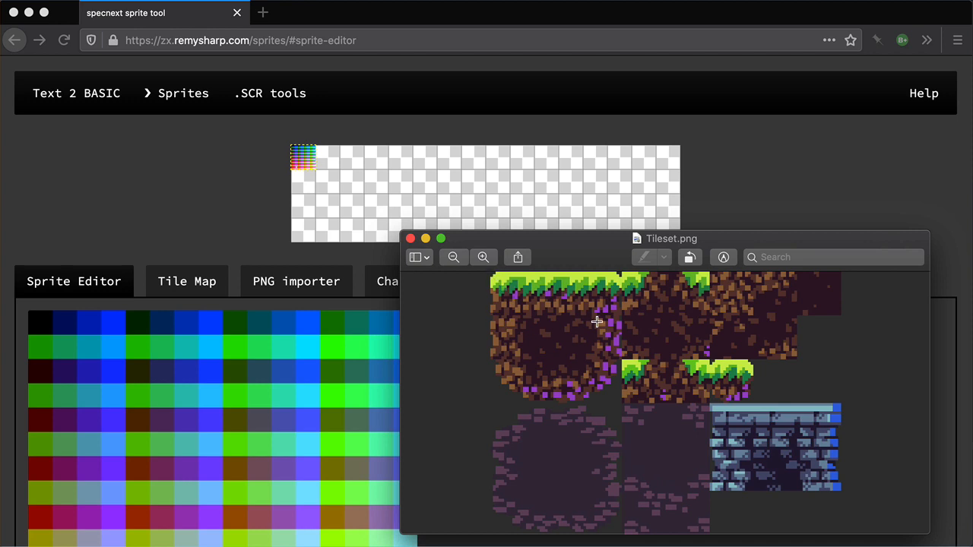
mouse_move(718, 252)
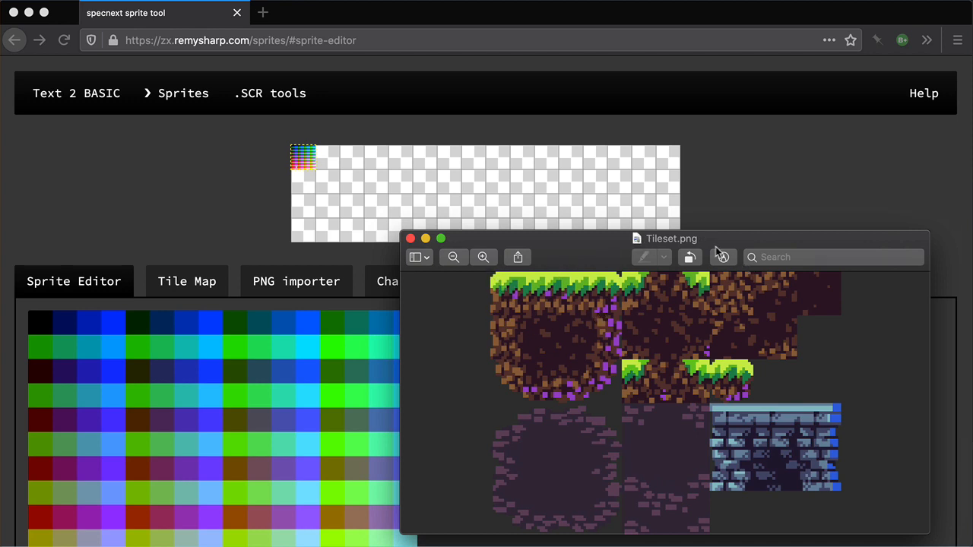
left_click_drag(671, 238, 736, 256)
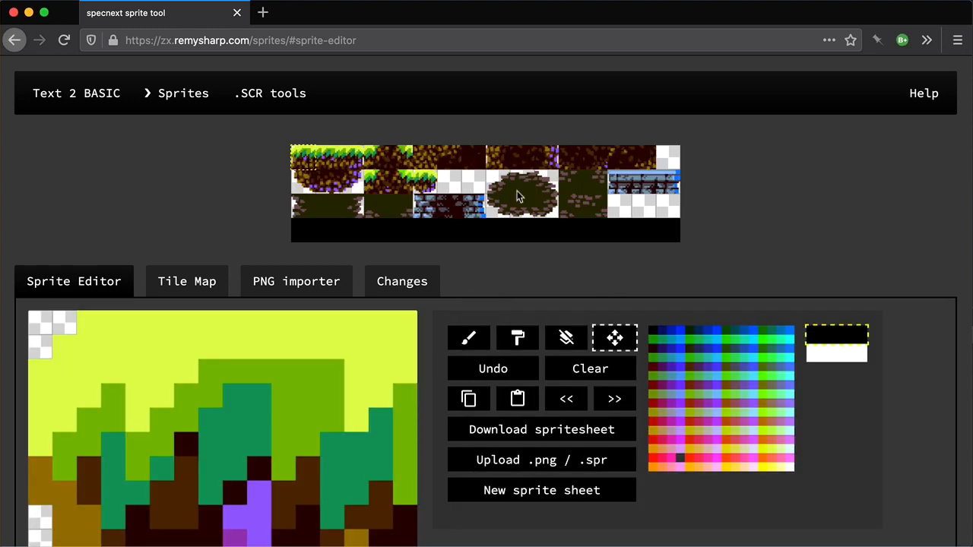
left_click(327, 157)
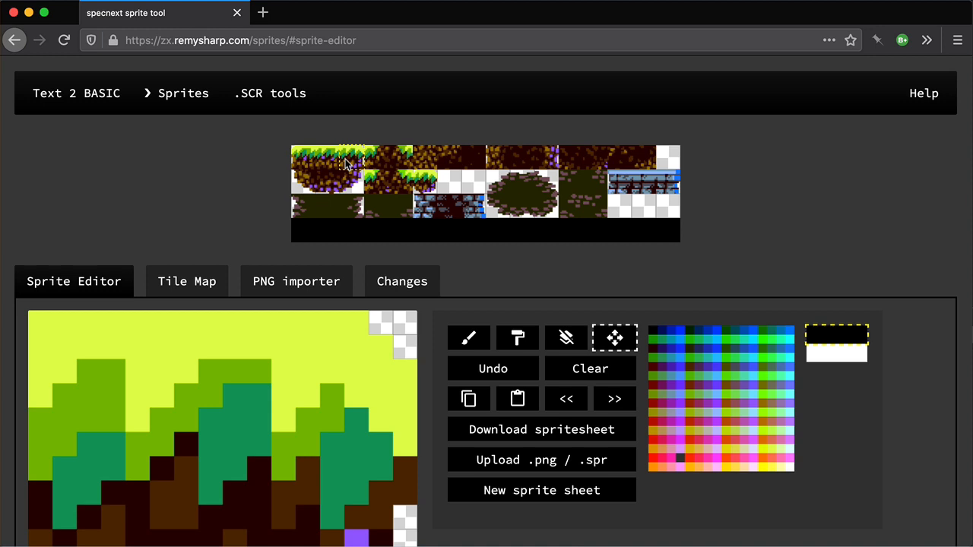
mouse_move(540, 434)
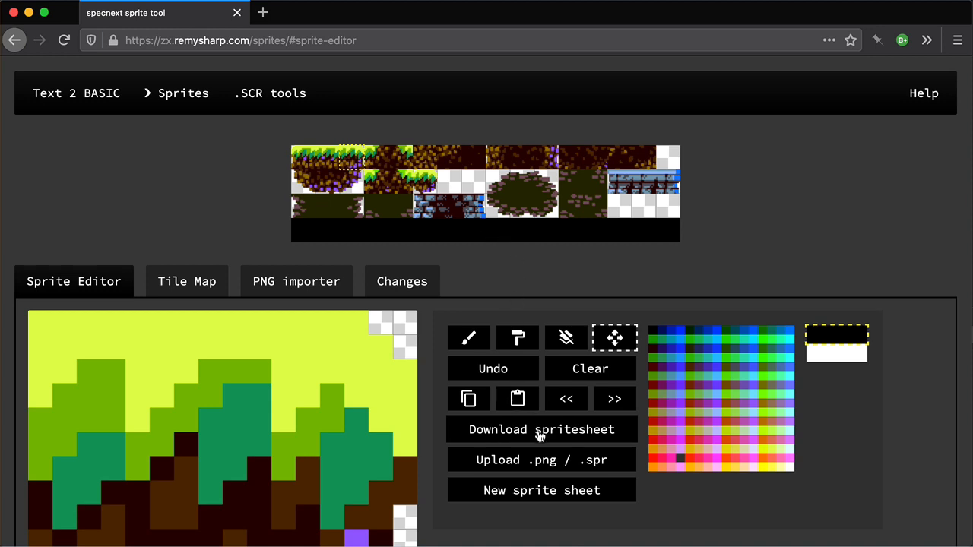
mouse_move(646, 227)
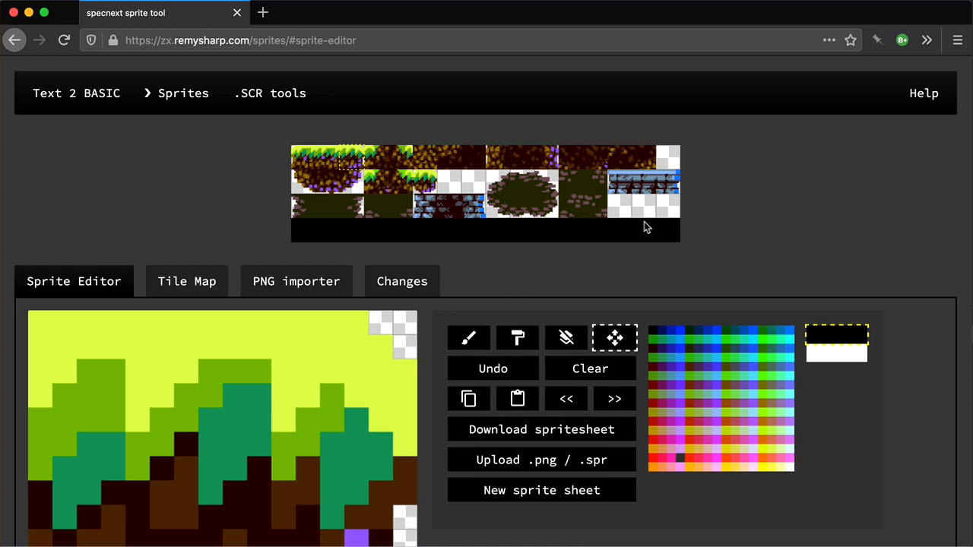
mouse_move(798, 260)
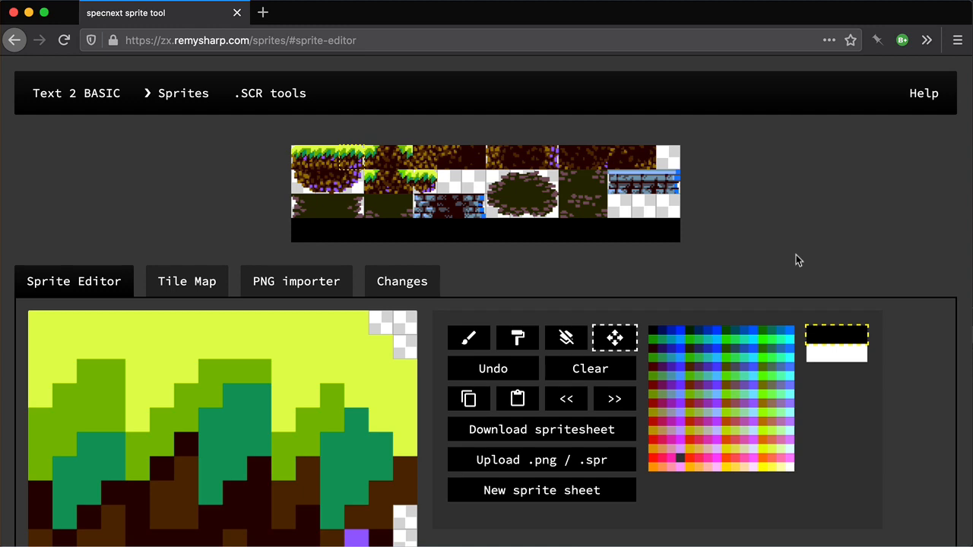
mouse_move(199, 104)
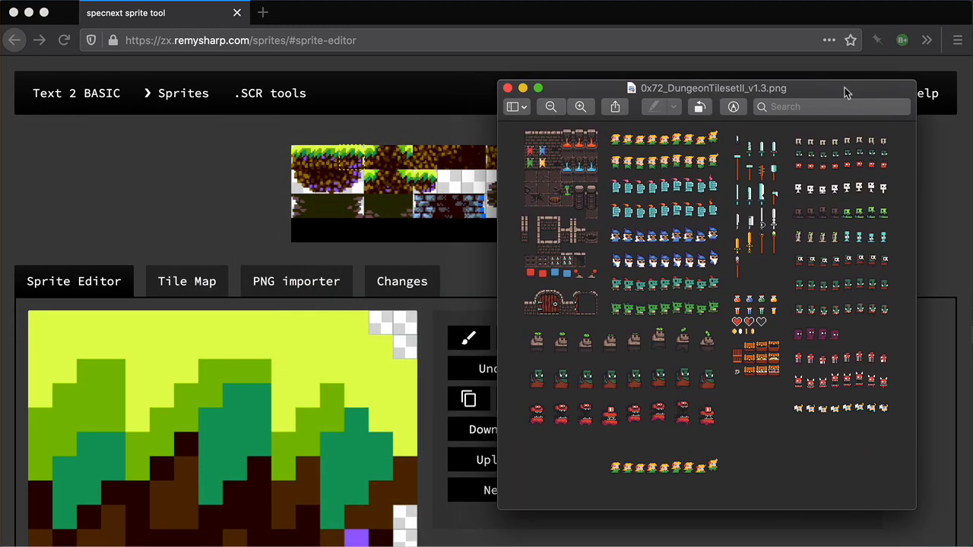
left_click_drag(524, 133, 586, 206)
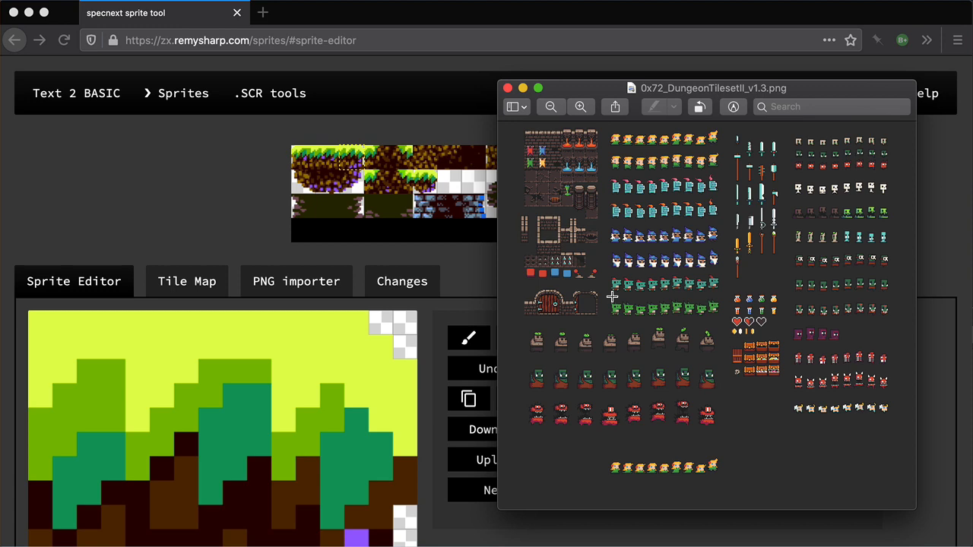
mouse_move(606, 90)
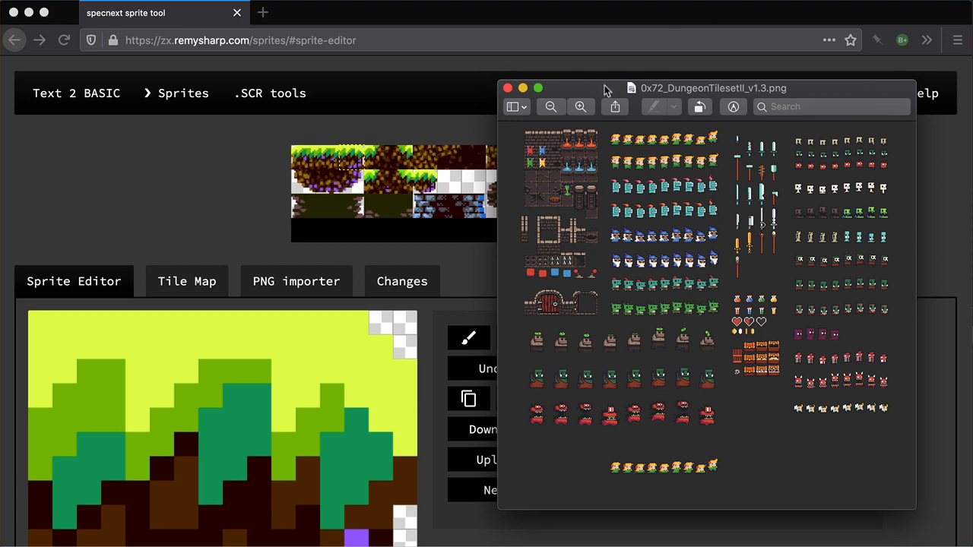
left_click(507, 88)
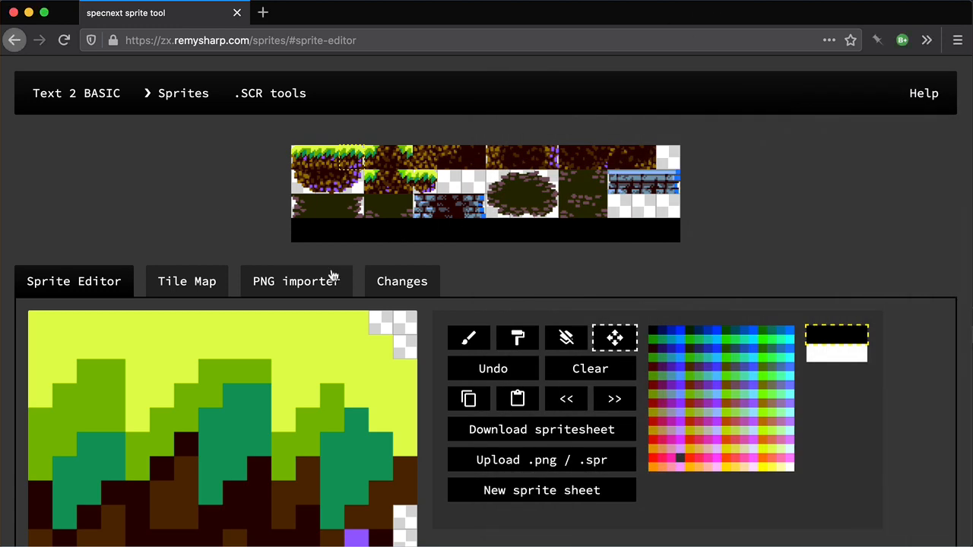
Load the dungeon tileset PNG into the importer and pan to its top-left tiles
left_click(296, 280)
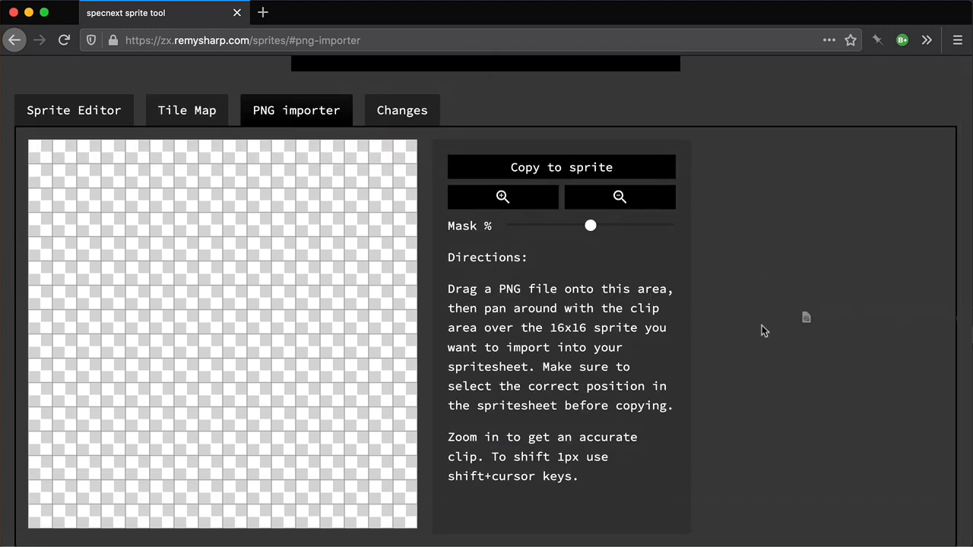
left_click_drag(806, 317, 224, 335)
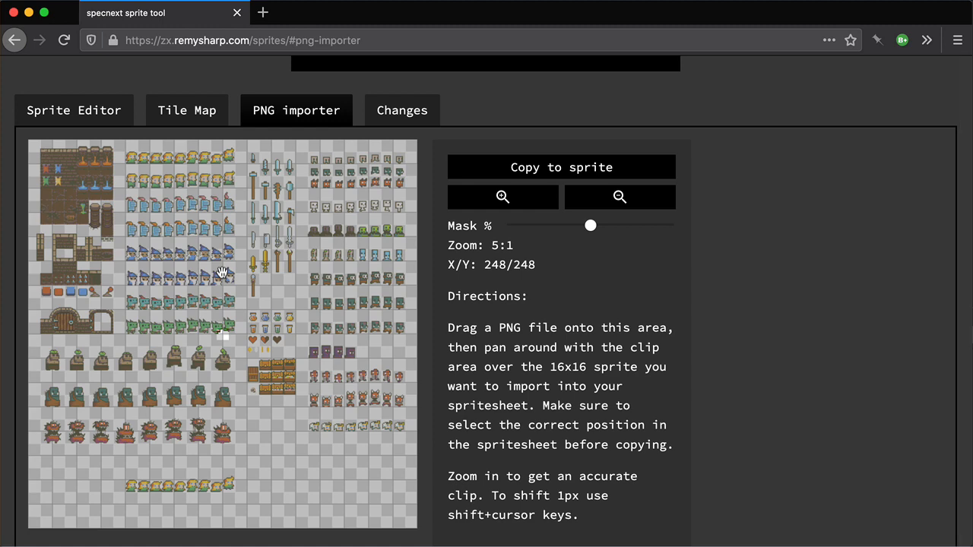
mouse_move(221, 342)
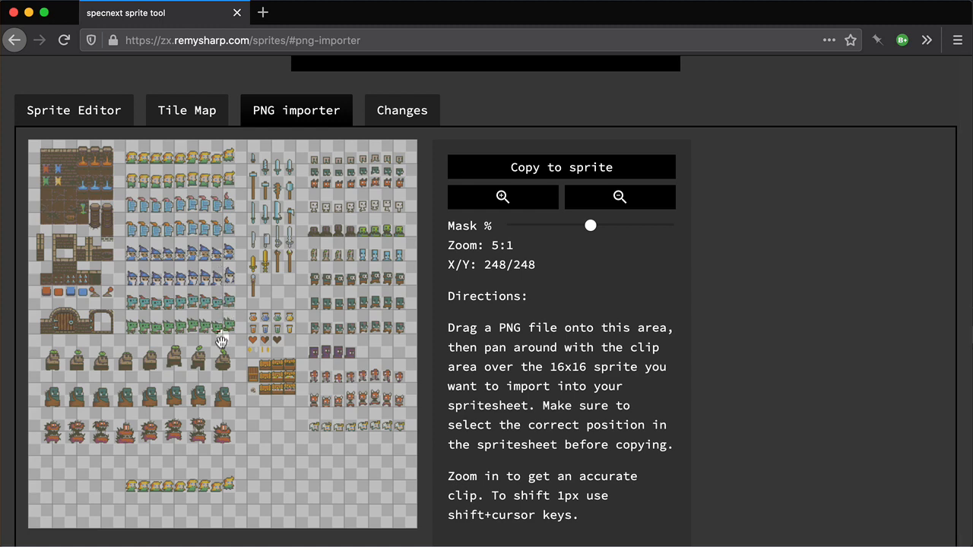
left_click_drag(220, 340, 355, 458)
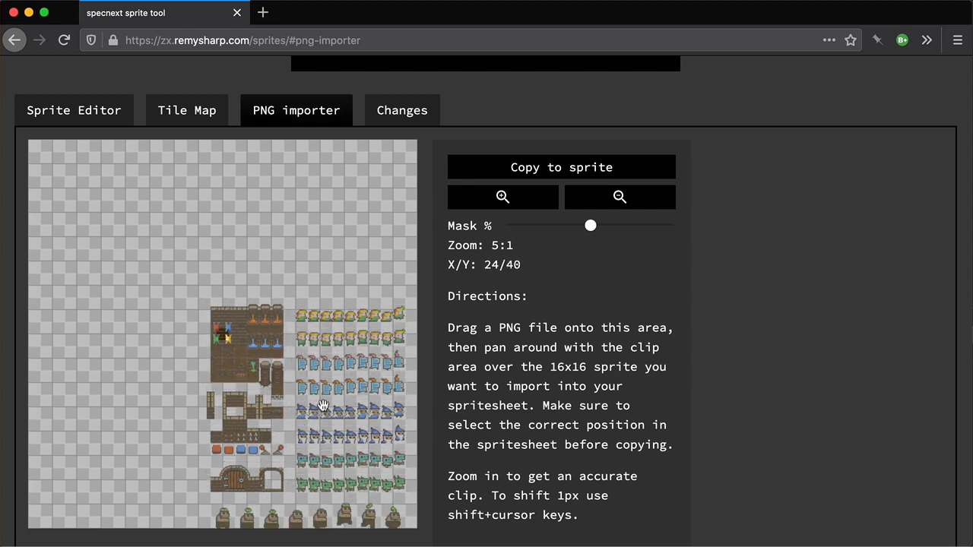
left_click_drag(323, 405, 303, 372)
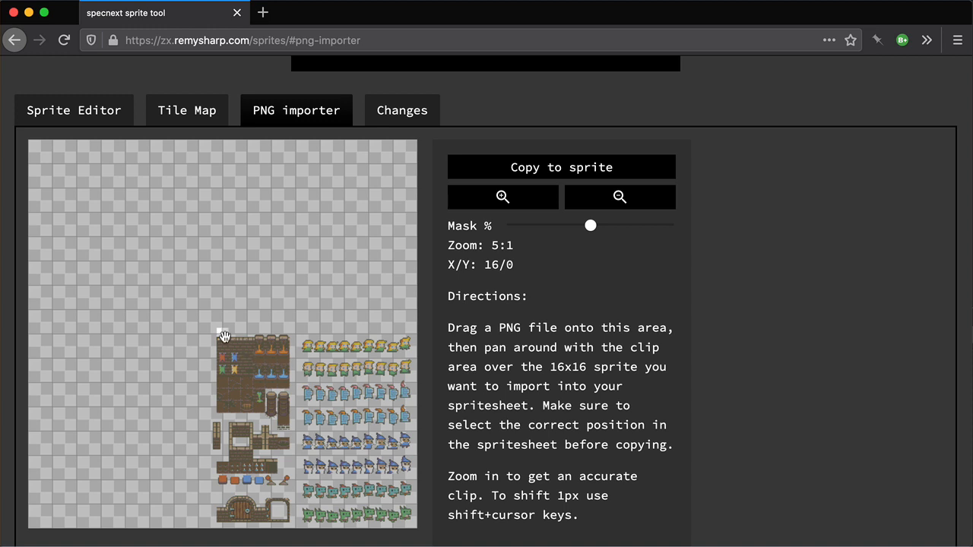
left_click_drag(224, 334, 363, 304)
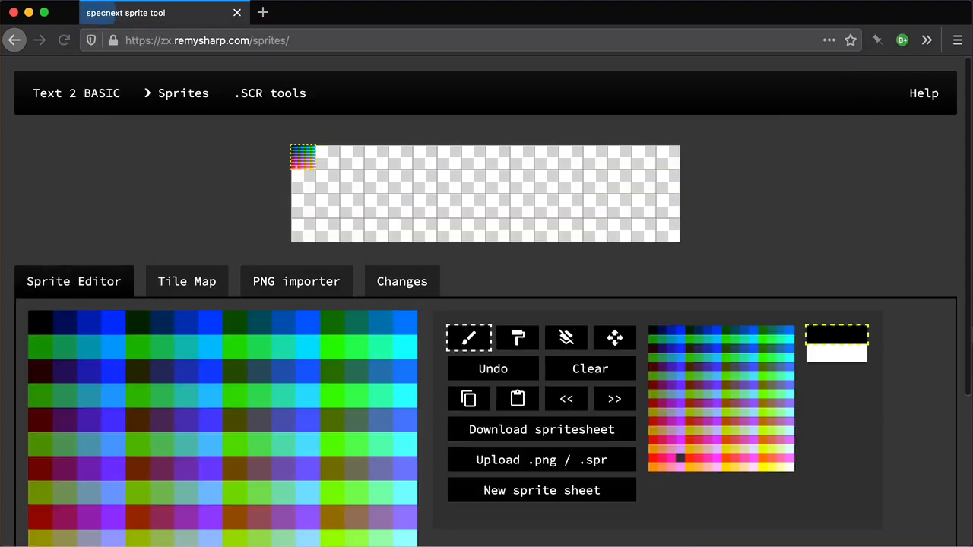
Clear the first sprite slot and return to the dungeon tileset in the PNG importer
left_click(590, 369)
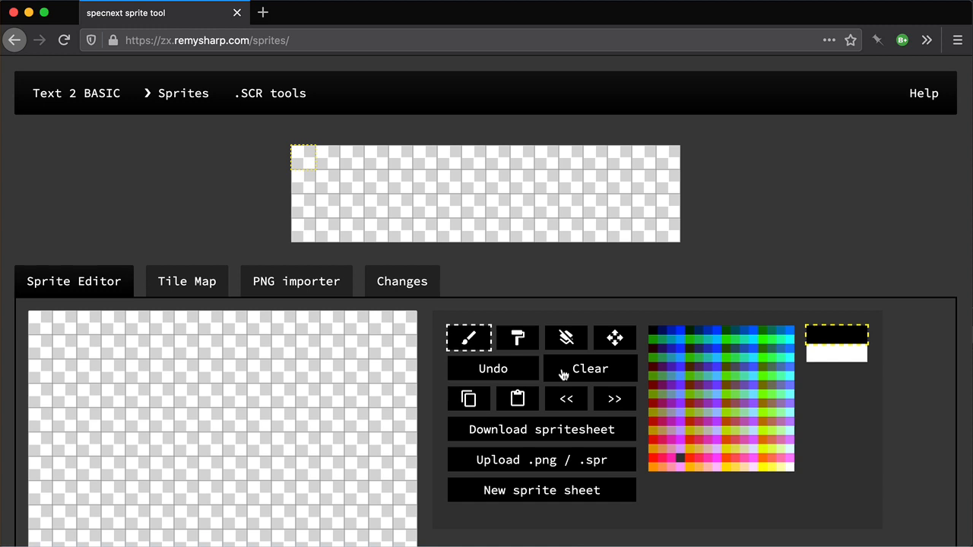
left_click(295, 280)
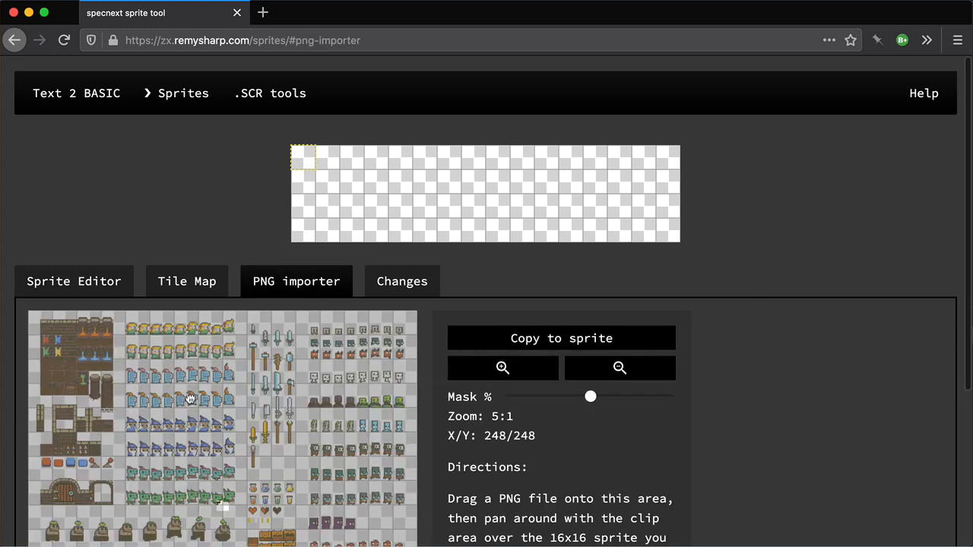
Adjust the mask, place the clip over the top-left wall tile at 16/0, and zoom to 2:1
scroll("down", 3)
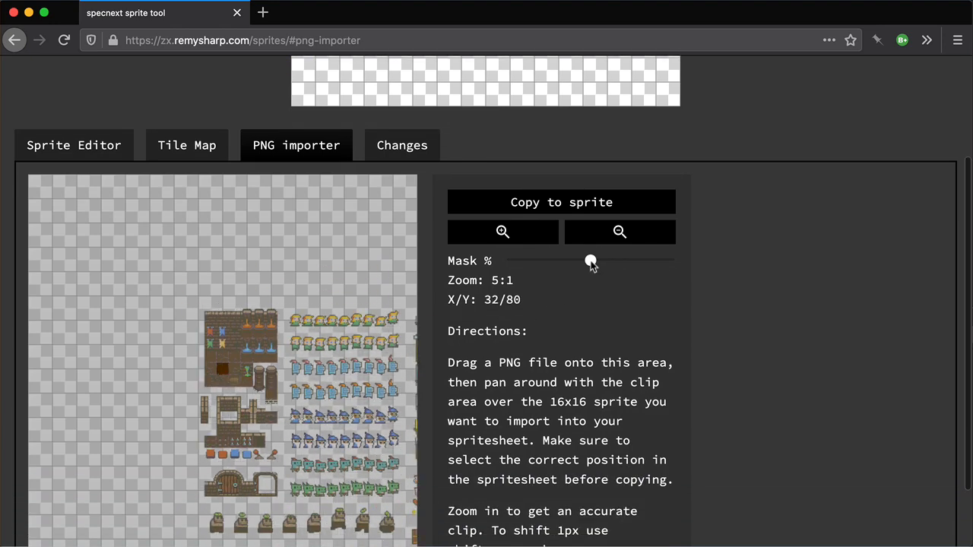
left_click_drag(591, 261, 657, 261)
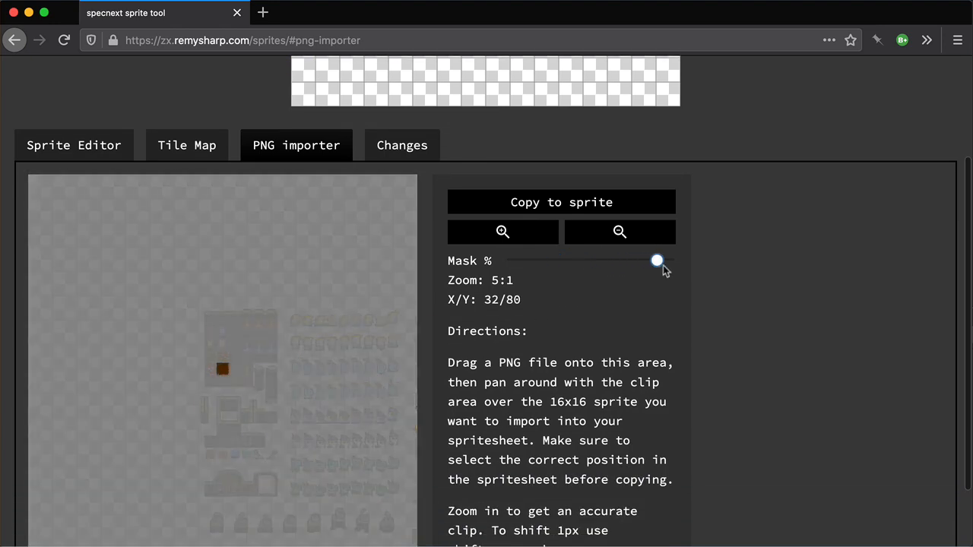
left_click_drag(657, 261, 608, 261)
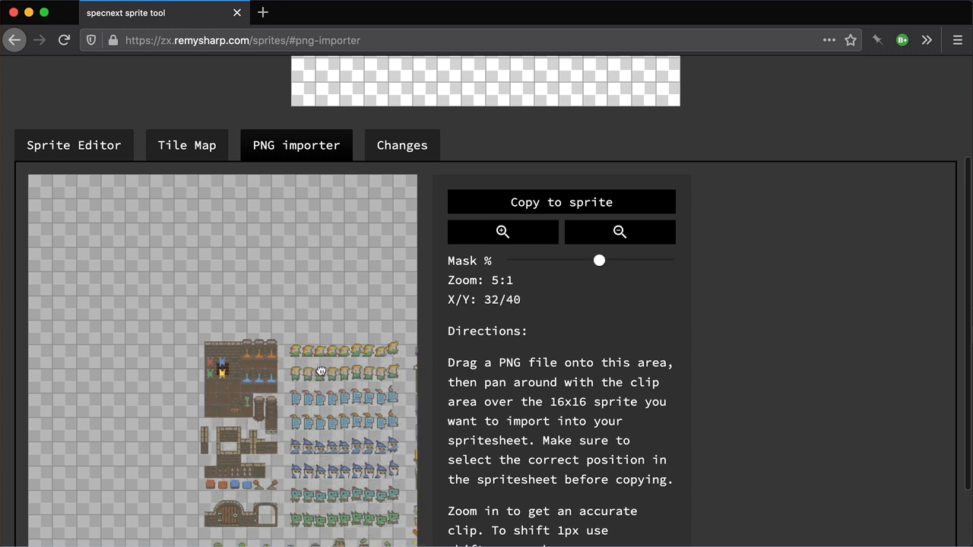
left_click_drag(321, 371, 326, 390)
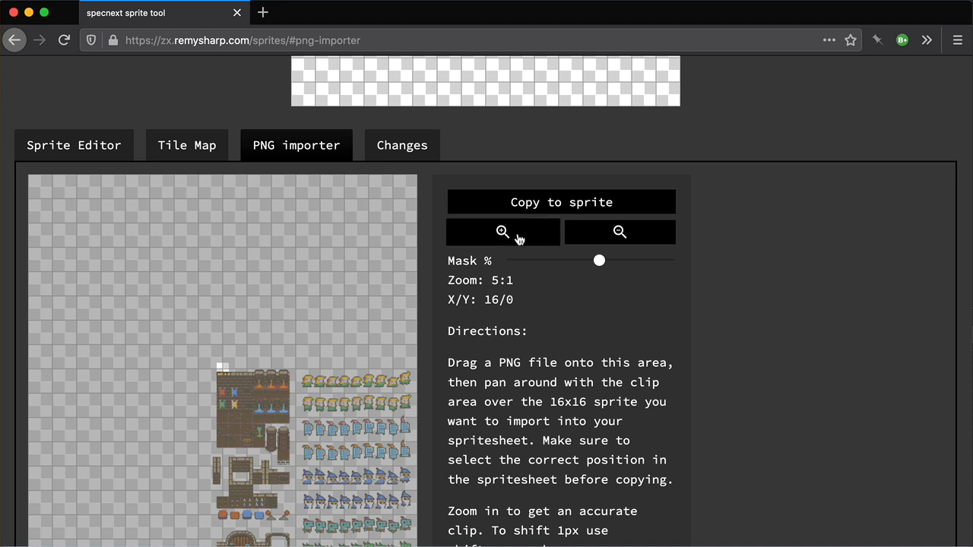
left_click(619, 232)
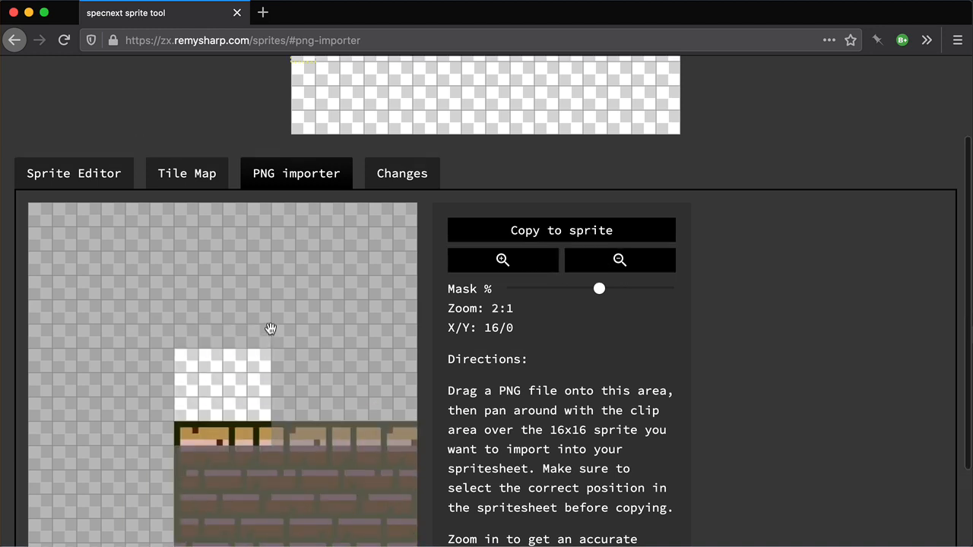
Copy wall, torch and red banner tiles into the first sprite slots, then frame the floor tile at 16/63
scroll("up", 3)
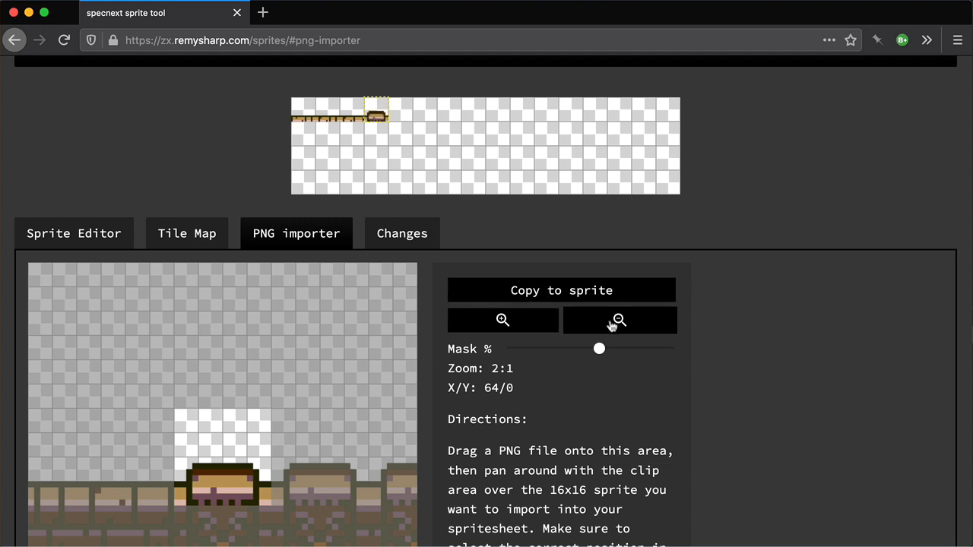
left_click(503, 320)
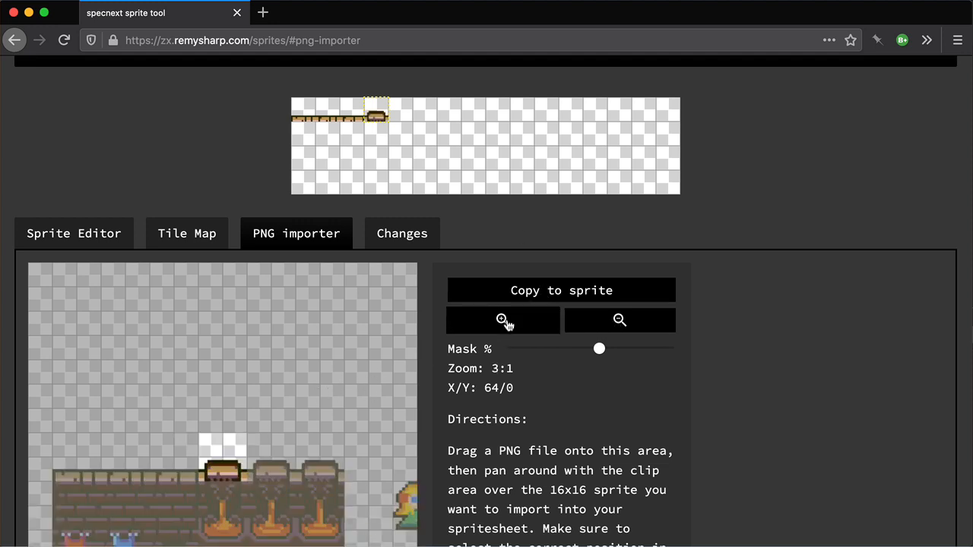
left_click(503, 320)
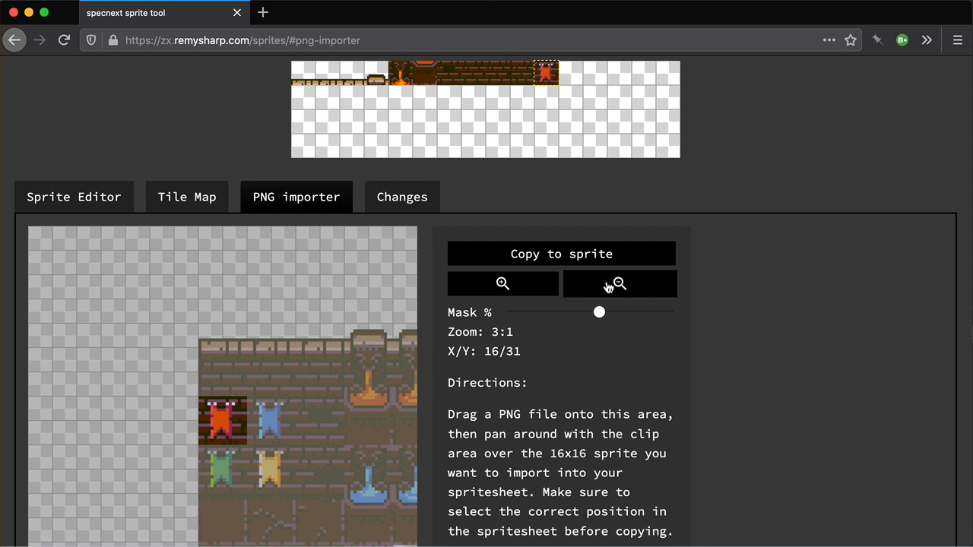
left_click(620, 284)
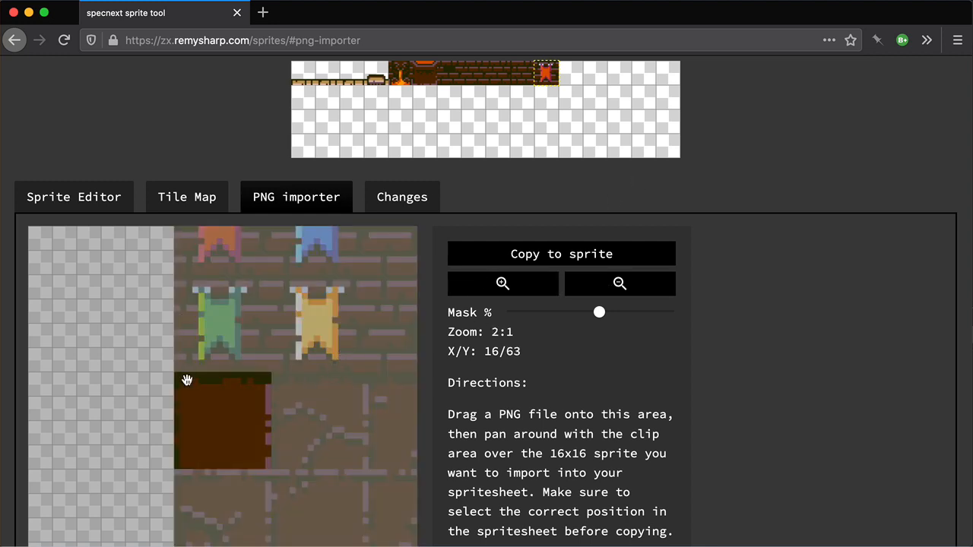
mouse_move(697, 152)
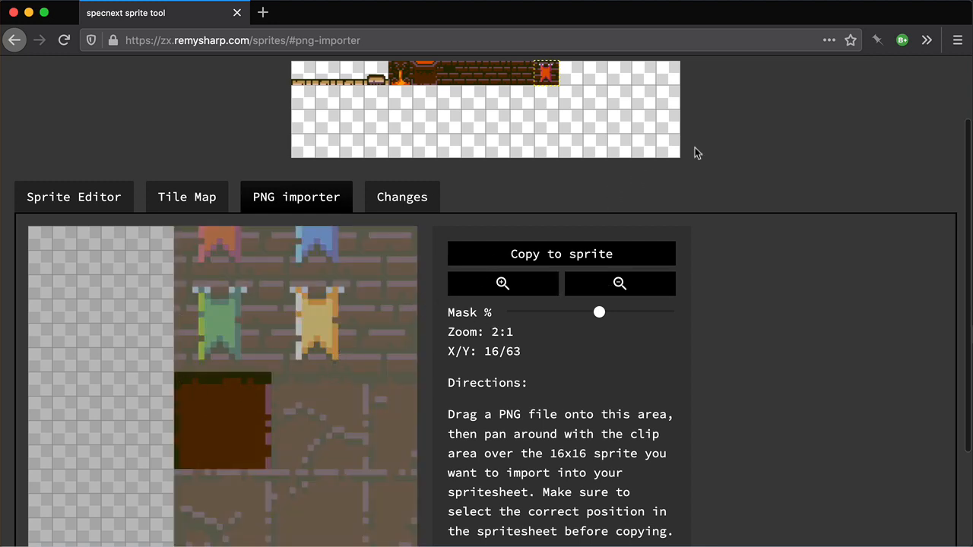
Copy the plain floor tile into the last sprite slot and view the floor-filled tile map
scroll("up", 3)
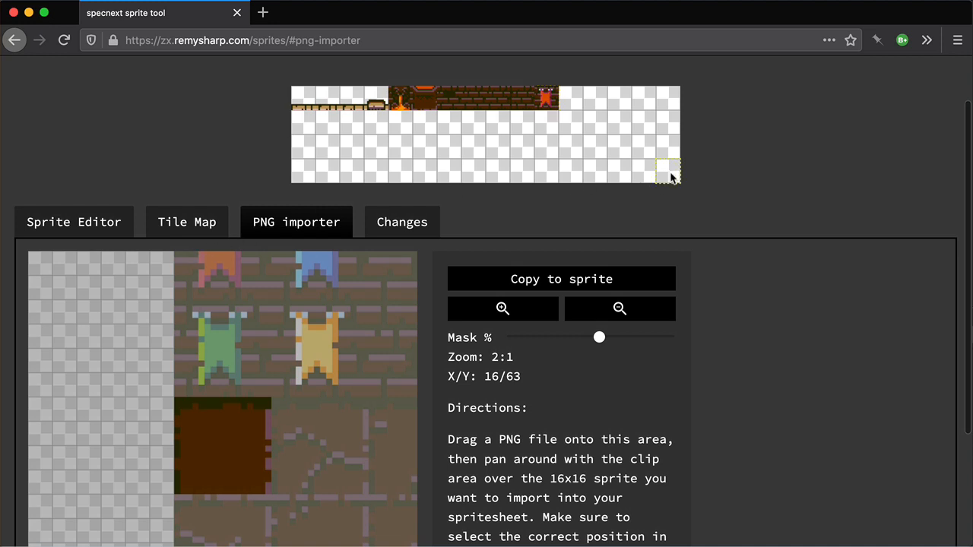
mouse_move(187, 222)
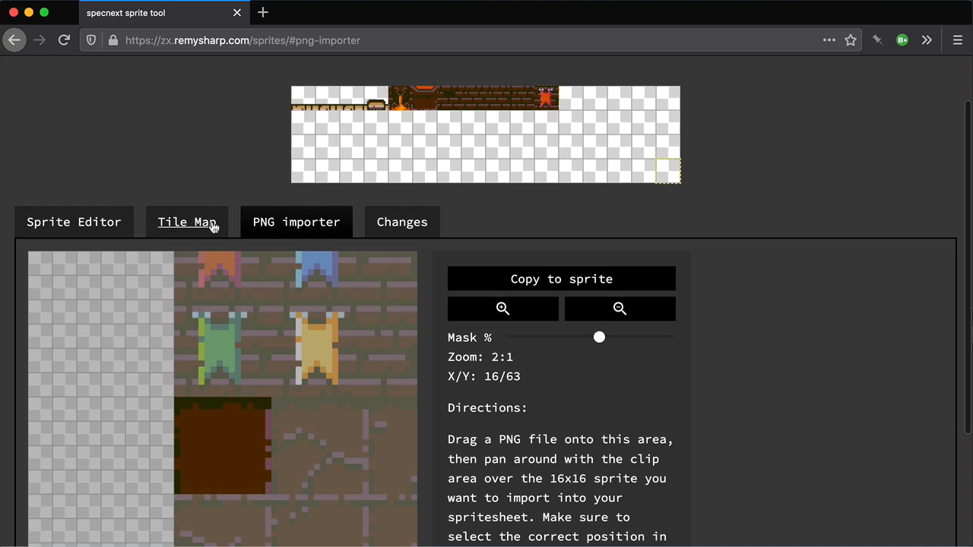
left_click(186, 222)
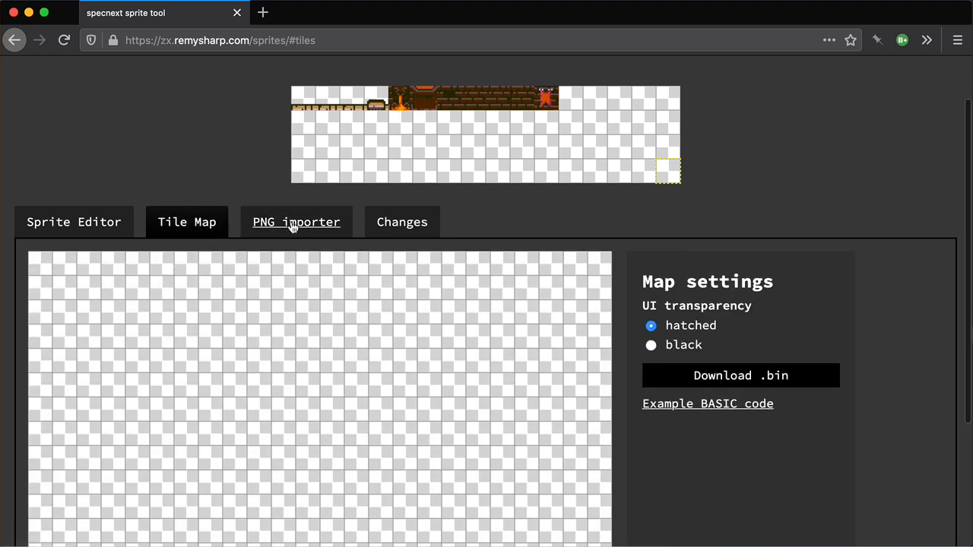
left_click(297, 221)
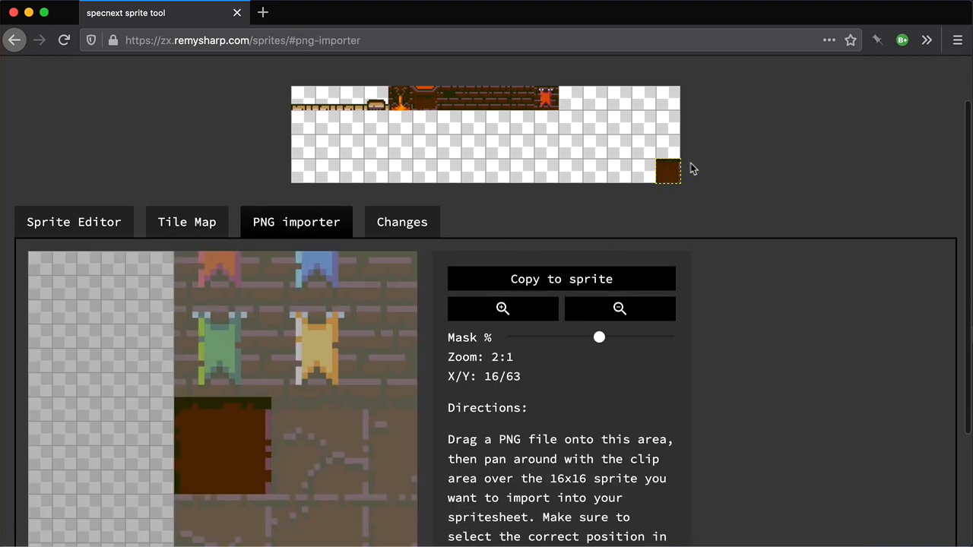
left_click(186, 221)
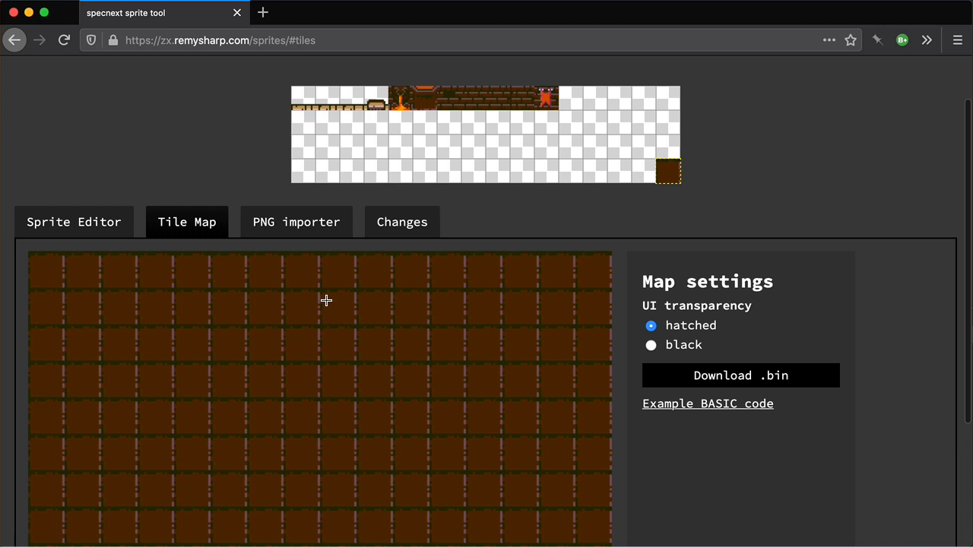
left_click(296, 221)
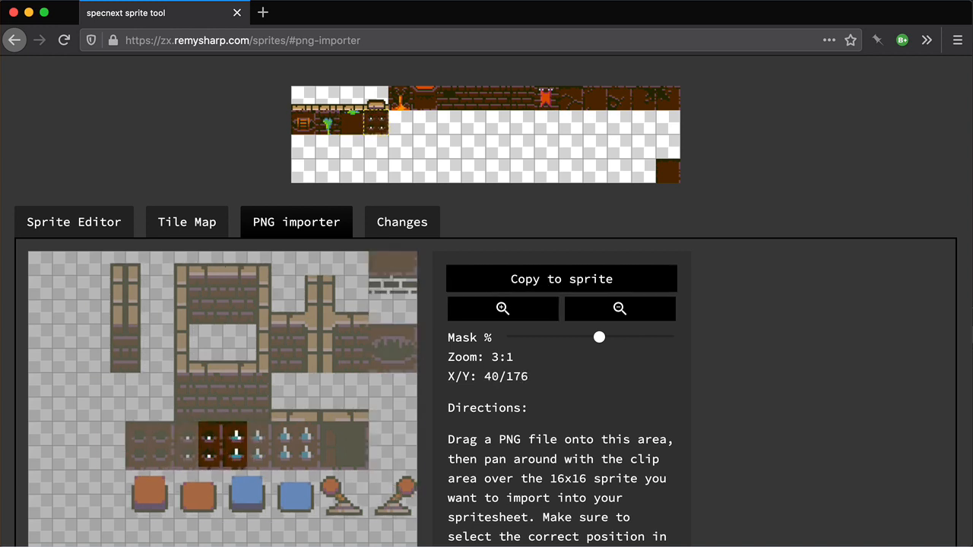
Copy more dungeon tiles, then paint walls, banners, a torch and a plant onto the map
left_click(620, 307)
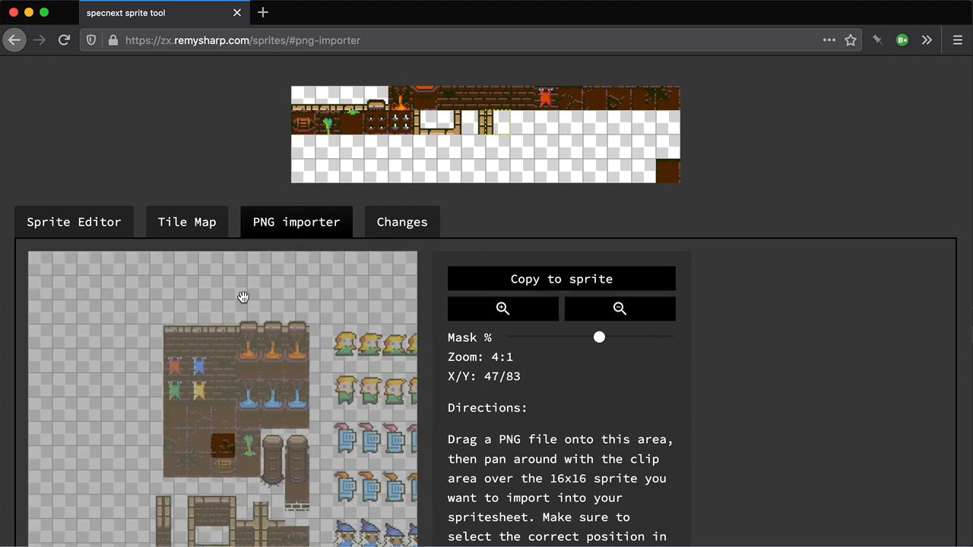
left_click(187, 221)
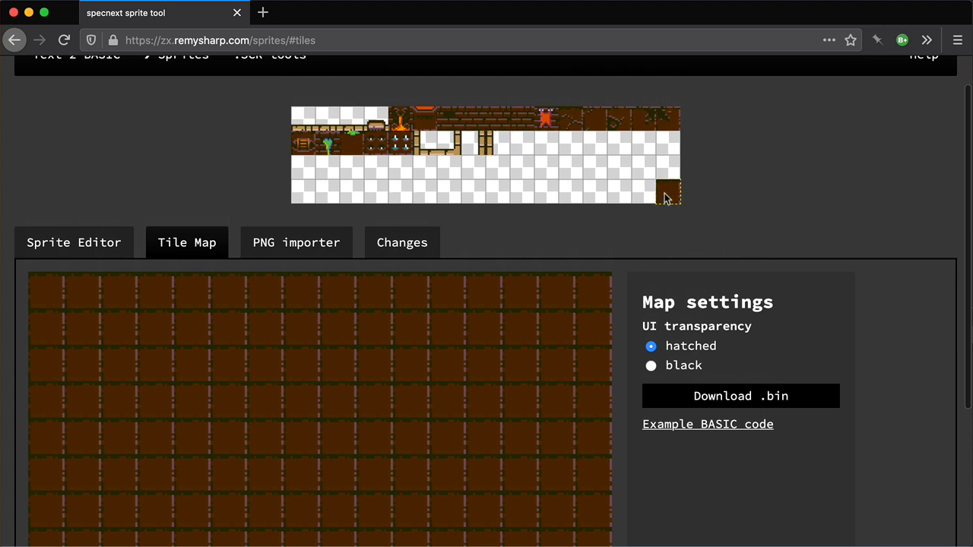
mouse_move(668, 382)
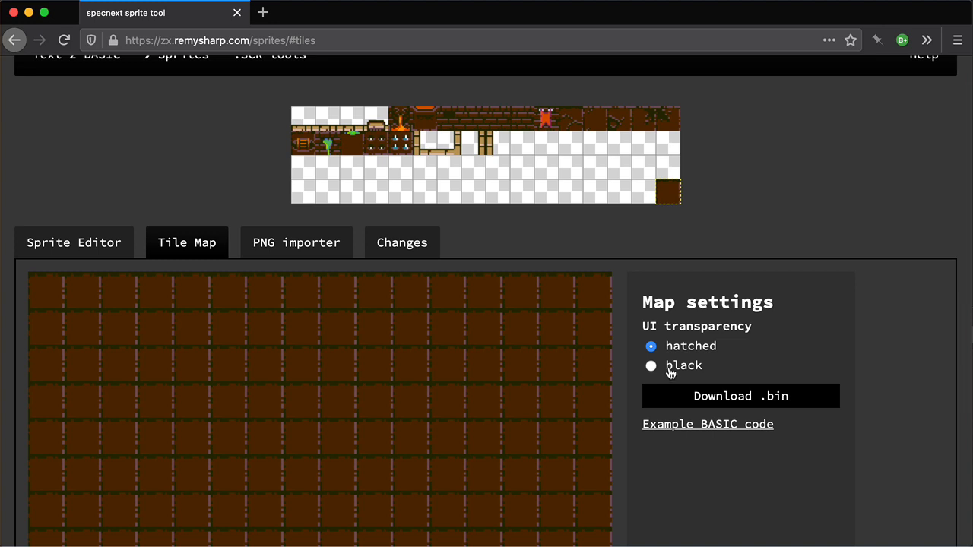
mouse_move(671, 327)
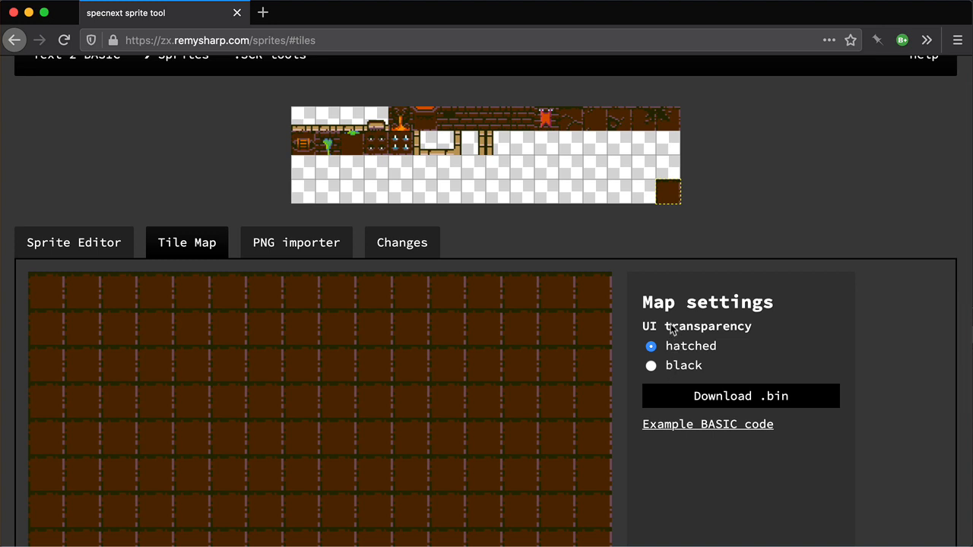
mouse_move(737, 303)
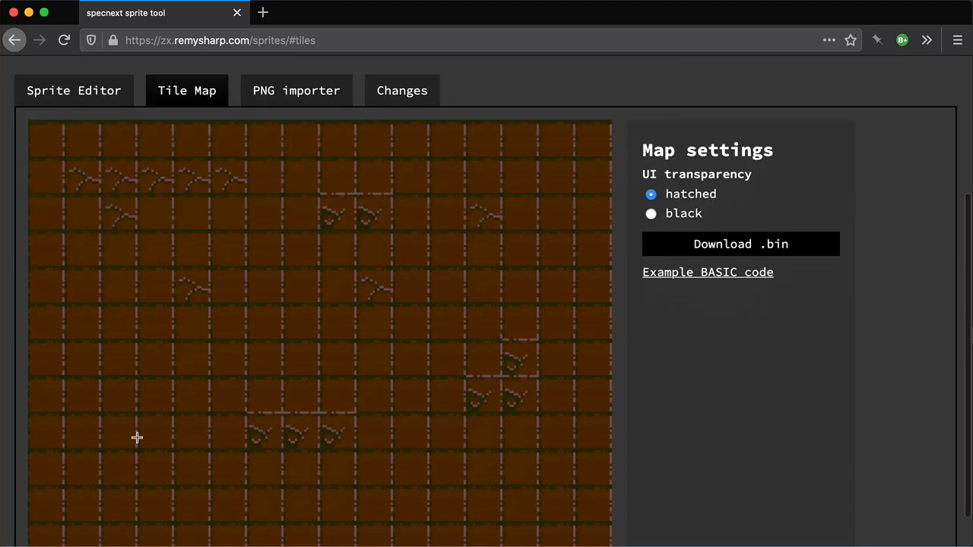
scroll("down", 3)
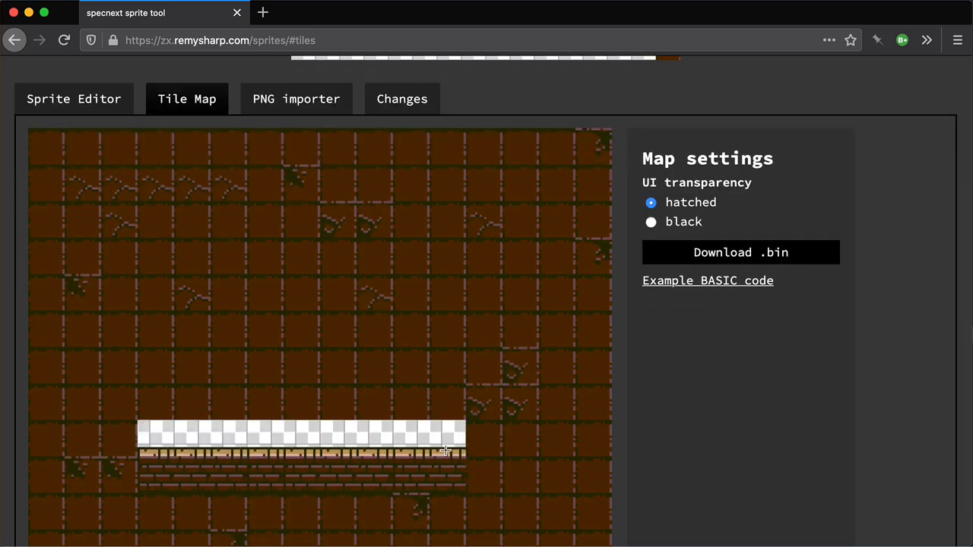
scroll("down", 3)
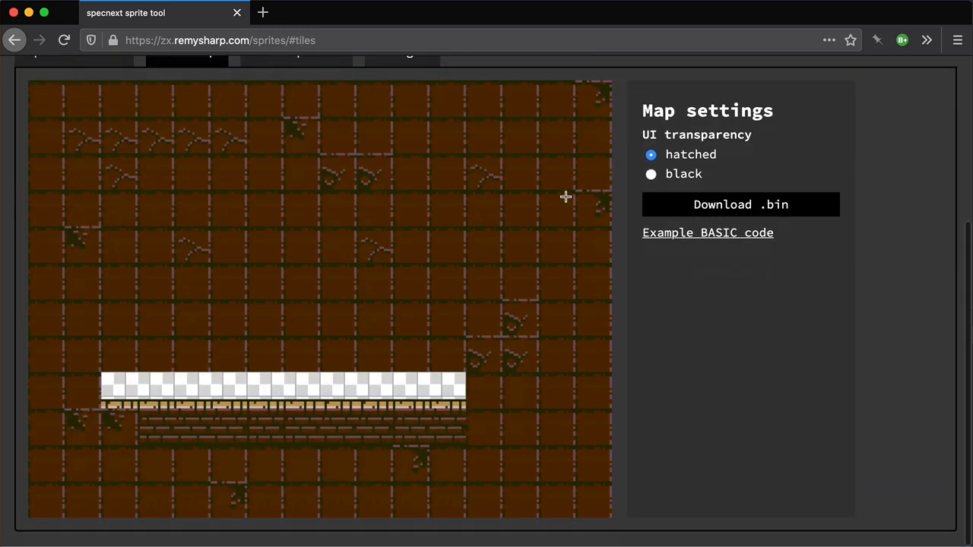
scroll("up", 3)
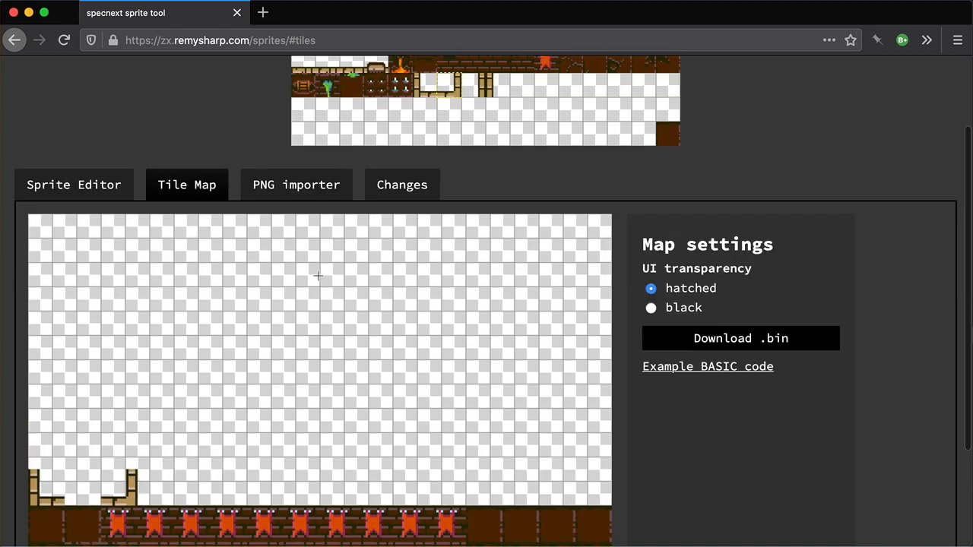
scroll("down", 3)
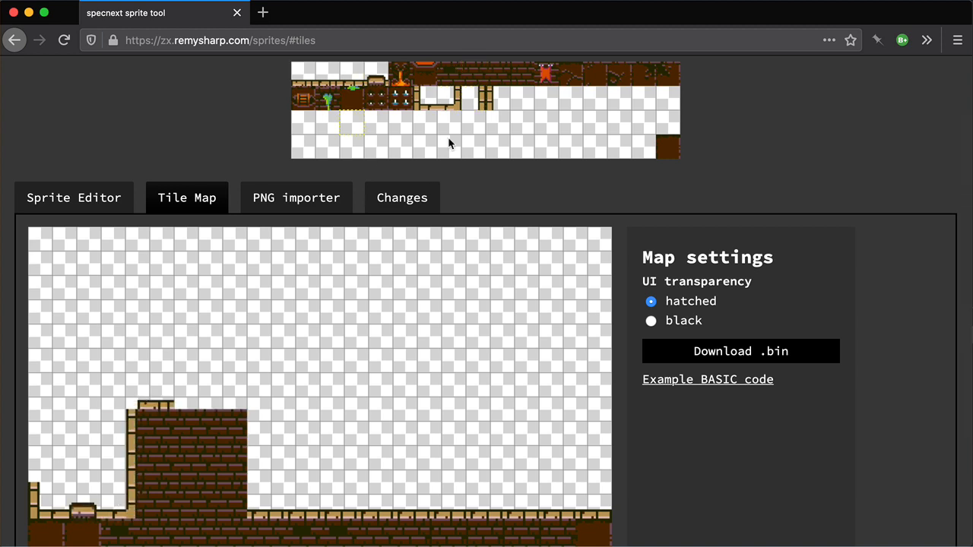
scroll("down", 3)
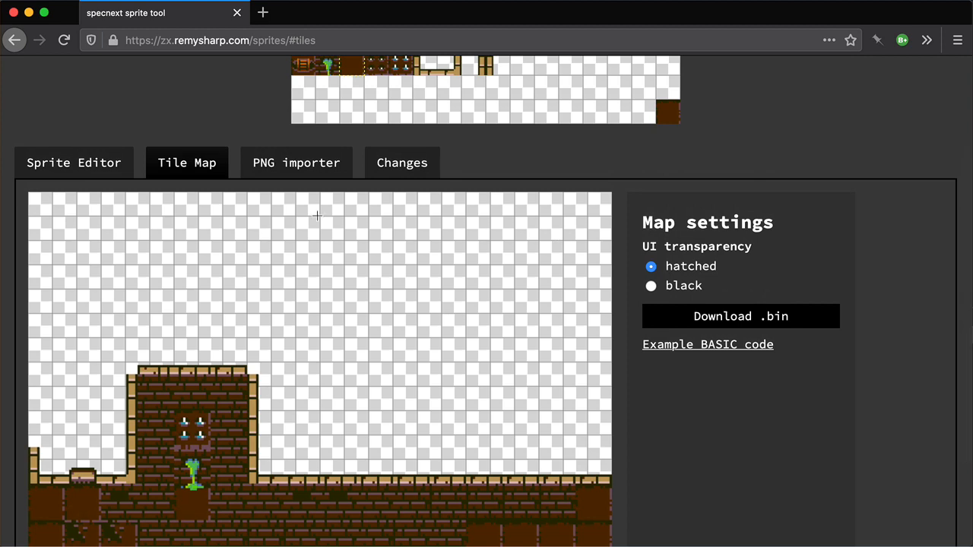
mouse_move(706, 322)
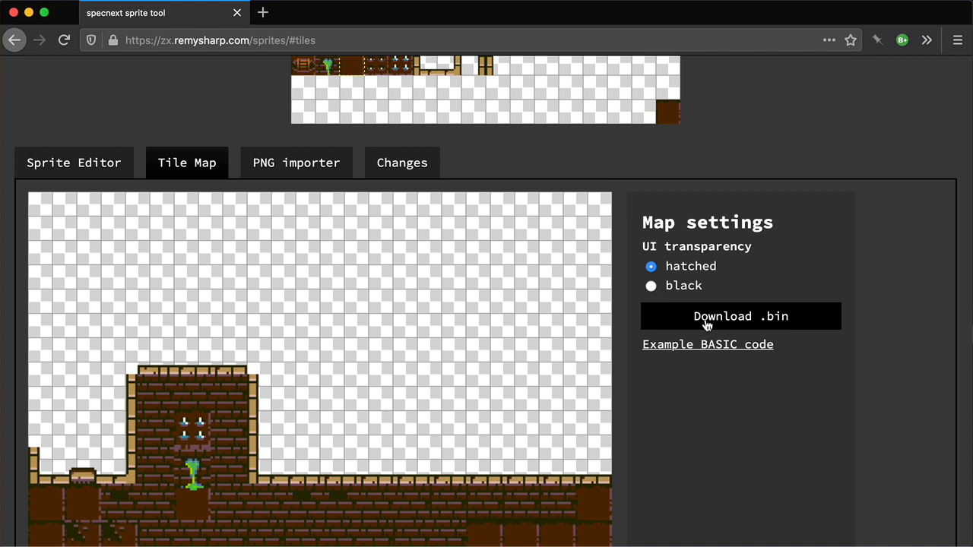
Export the painted map through Download .bin, naming the file my-map.map
left_click(740, 316)
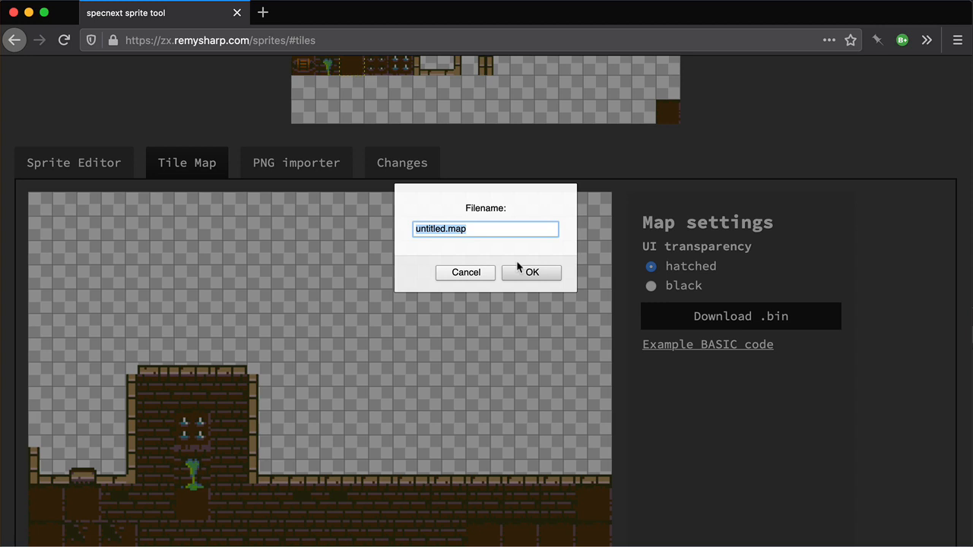
type("my-")
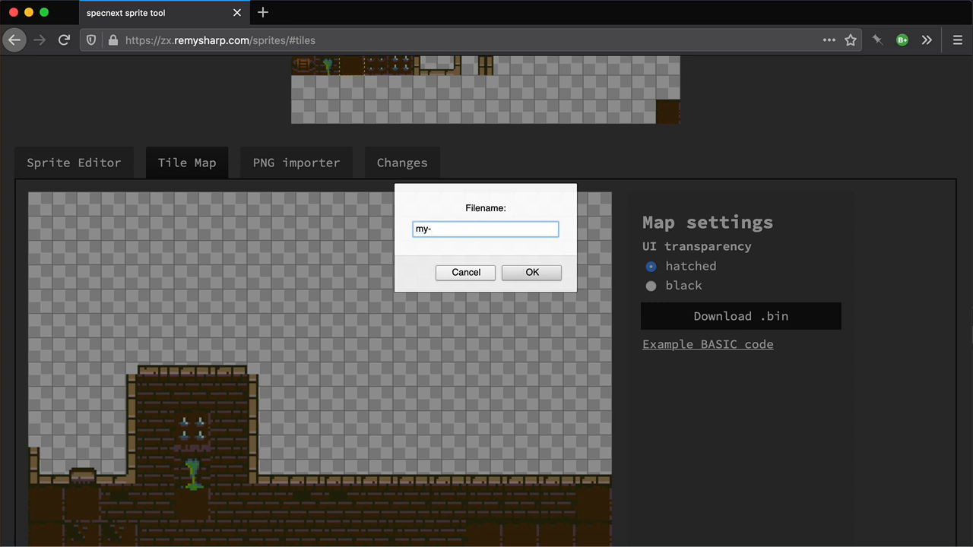
type("map.map")
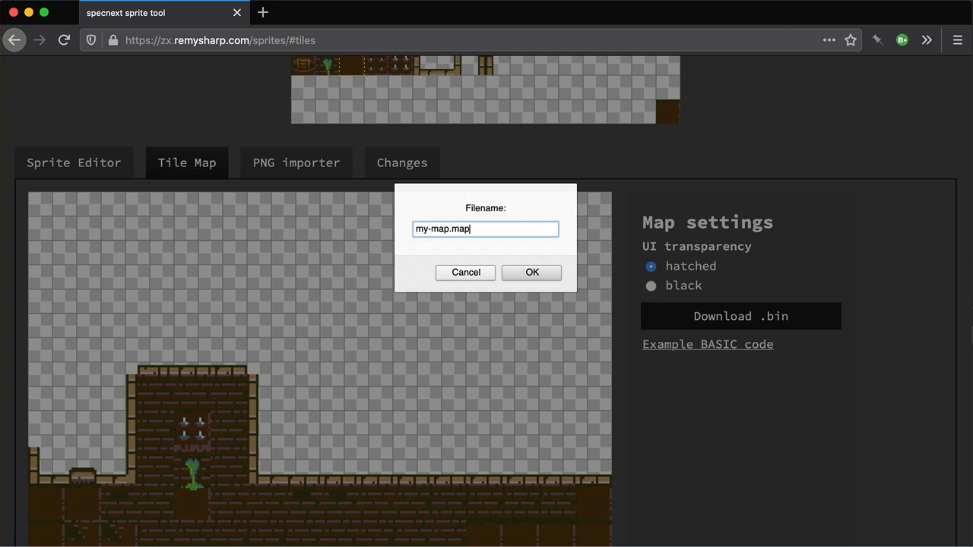
left_click(532, 272)
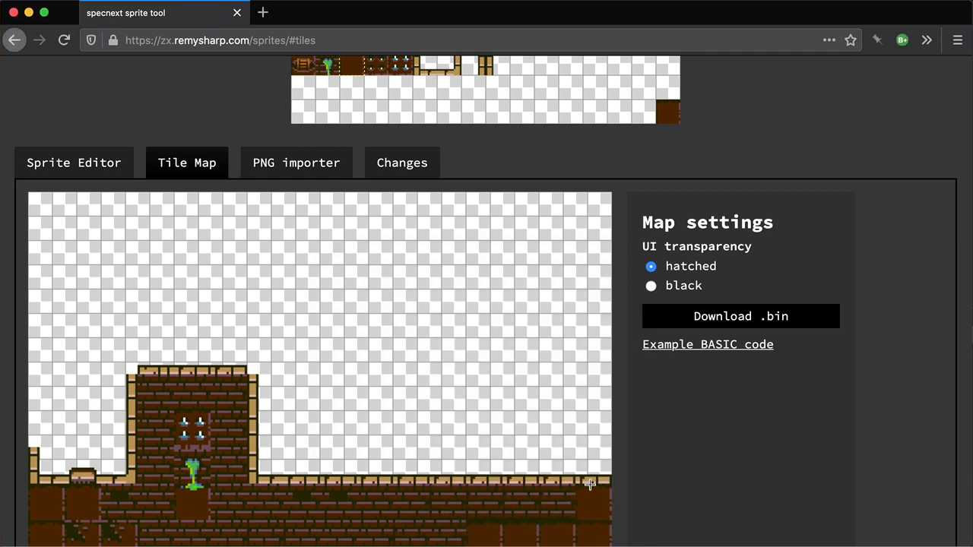
scroll("up", 3)
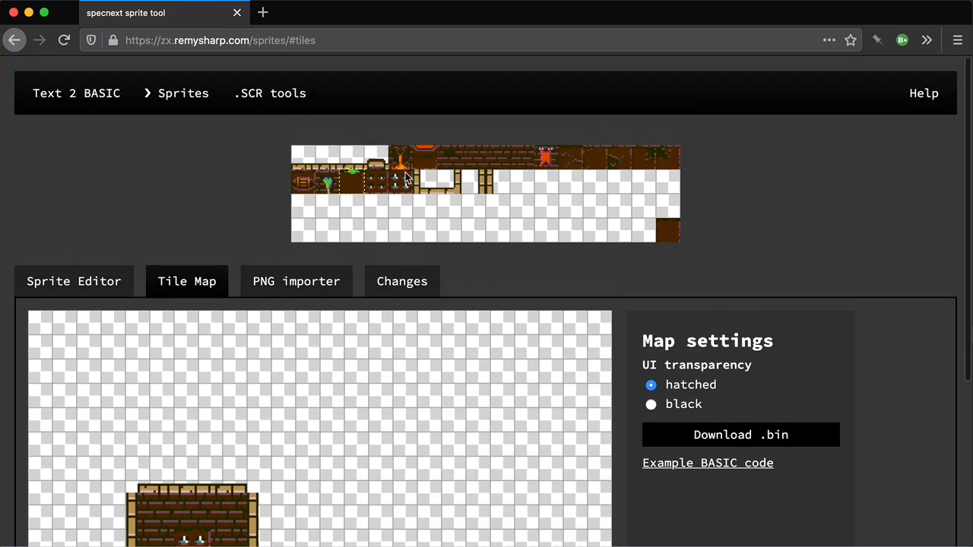
Download the dungeon sprite sheet from the Sprite Editor and save it as my-map.spr
left_click(73, 281)
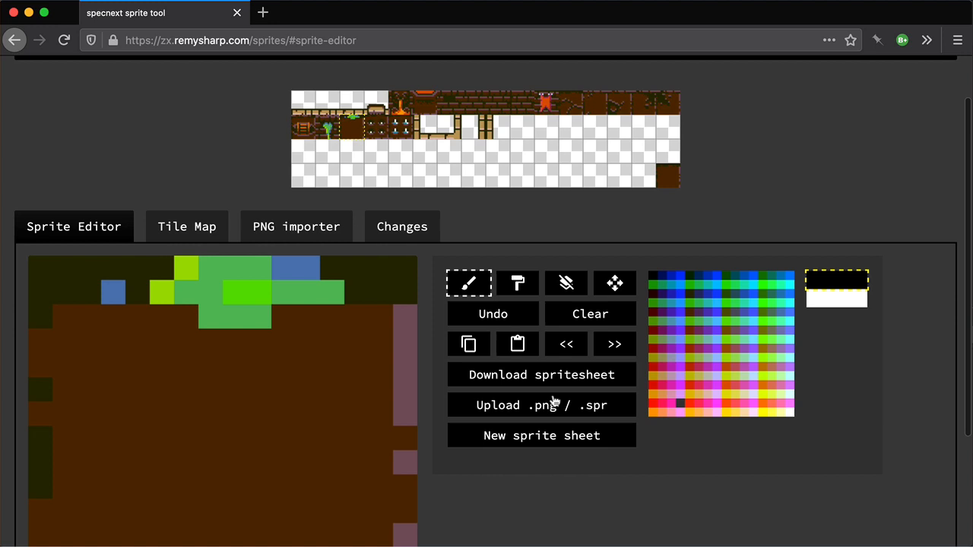
left_click(541, 374)
type("my-map.sp")
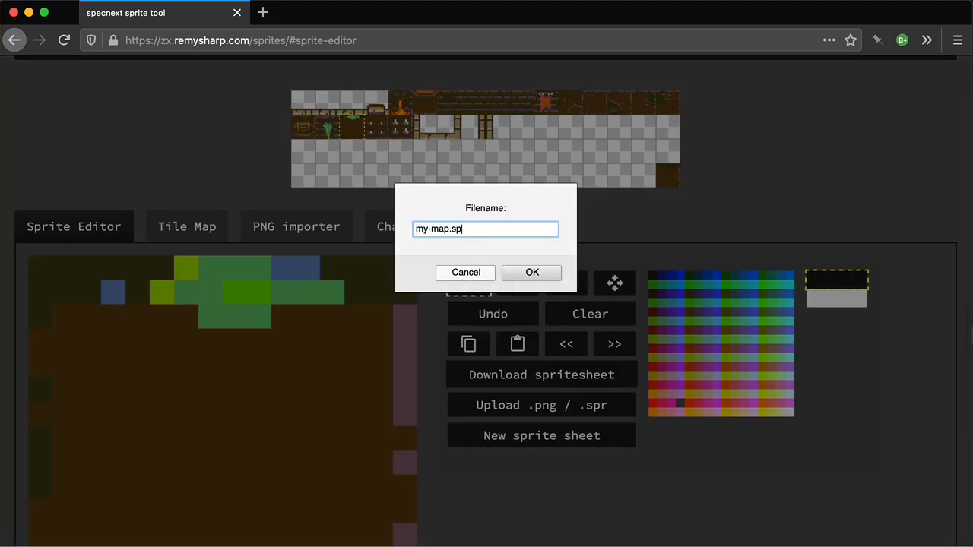
left_click(532, 272)
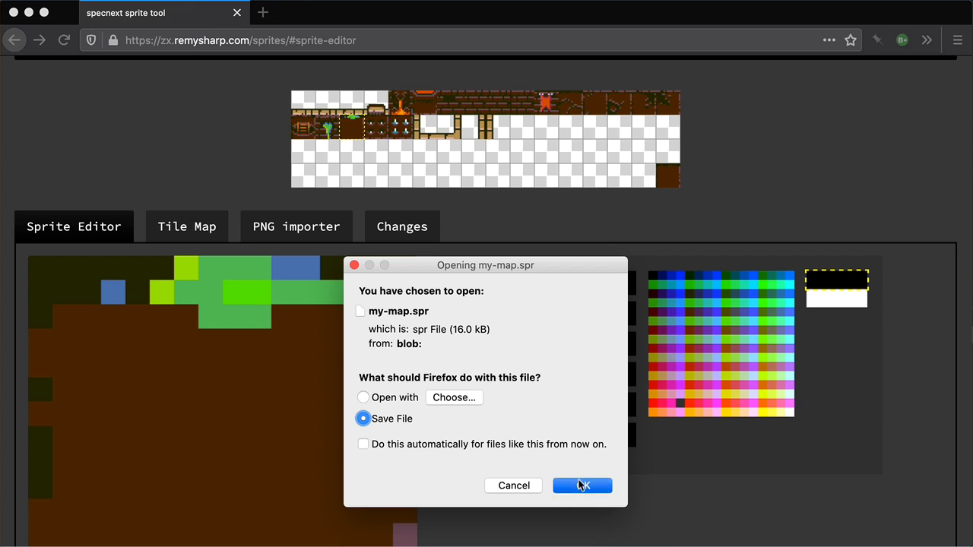
left_click(581, 486)
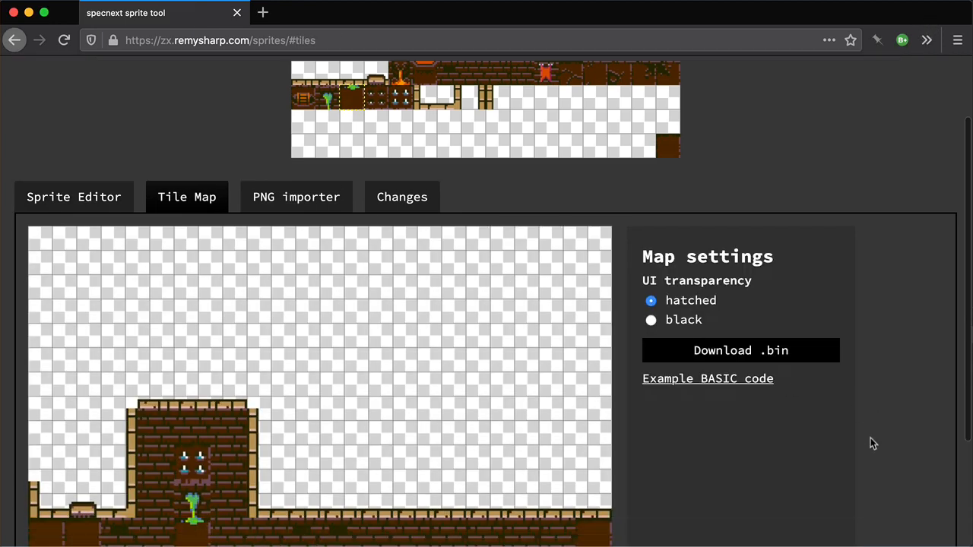
Open the example BASIC loader in a new tab and save it as +3DOS file my-map.bas
right_click(708, 378)
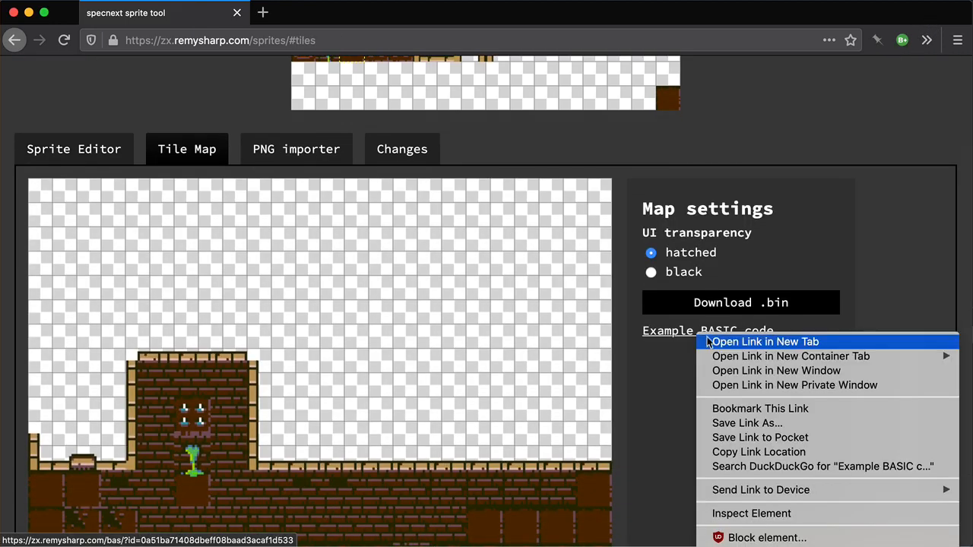
left_click(764, 342)
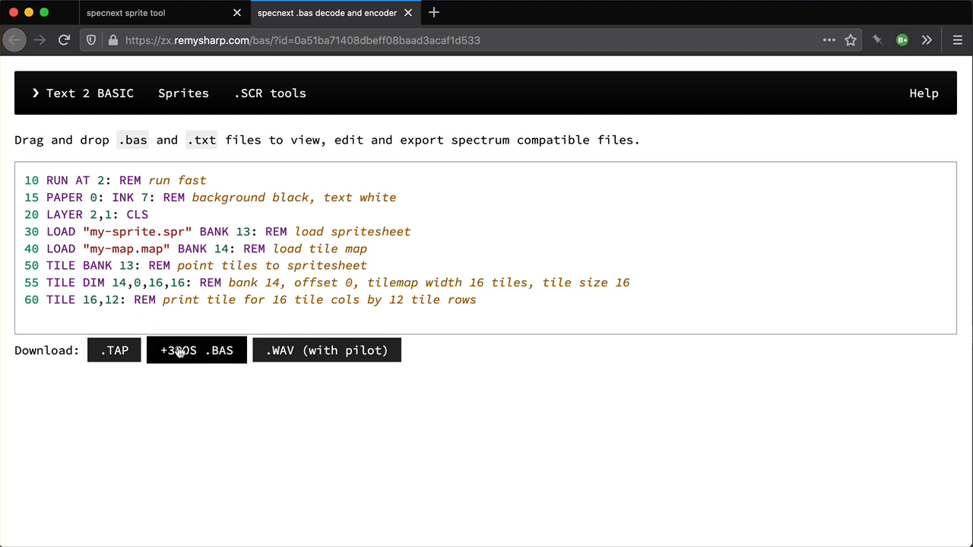
left_click(196, 351)
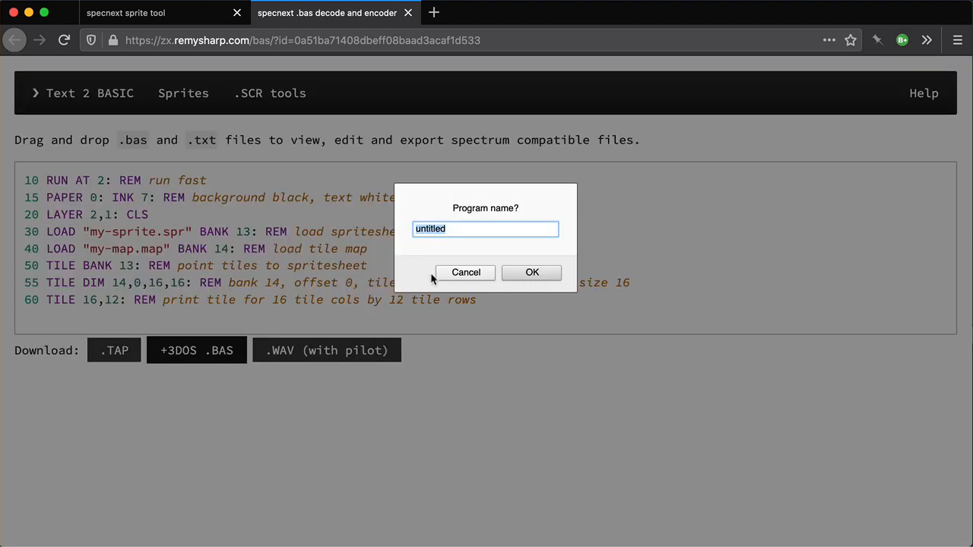
type("my-map")
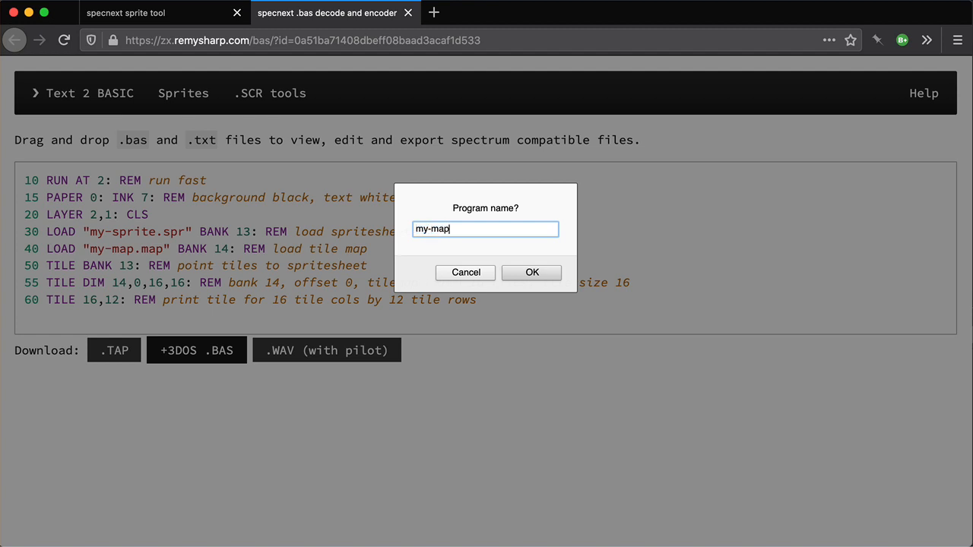
left_click(532, 272)
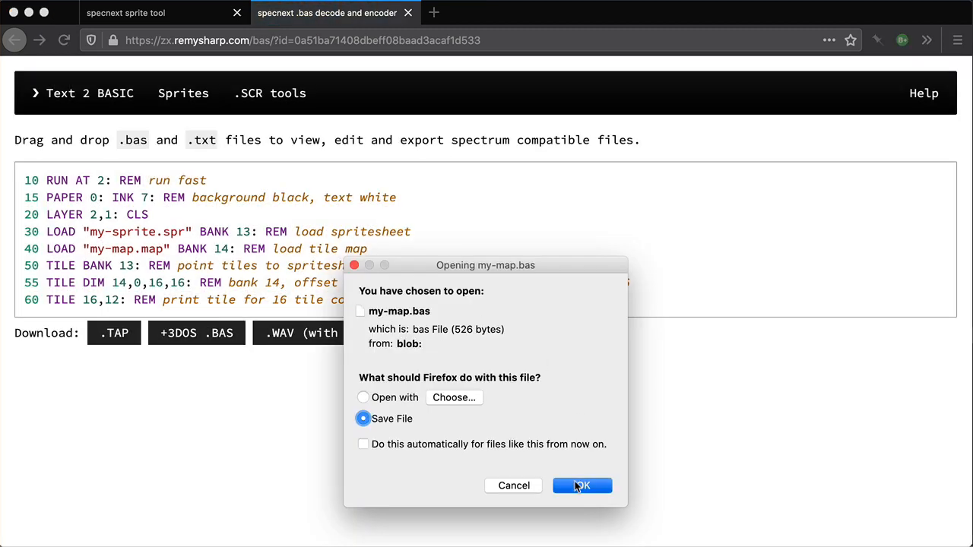
left_click(582, 486)
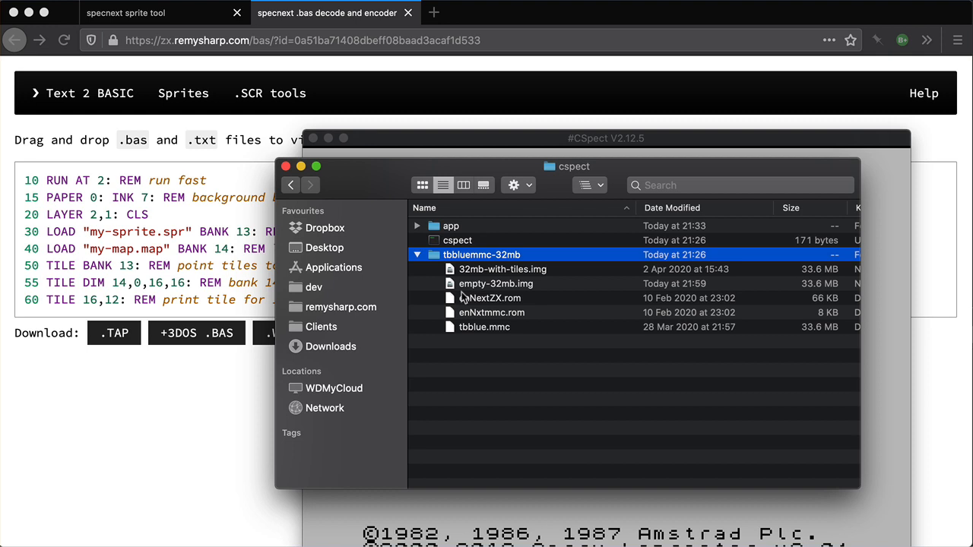
Select the sprite sheet file on the TBBLUE drive and start renaming it to my-sprite.spr
left_click(496, 284)
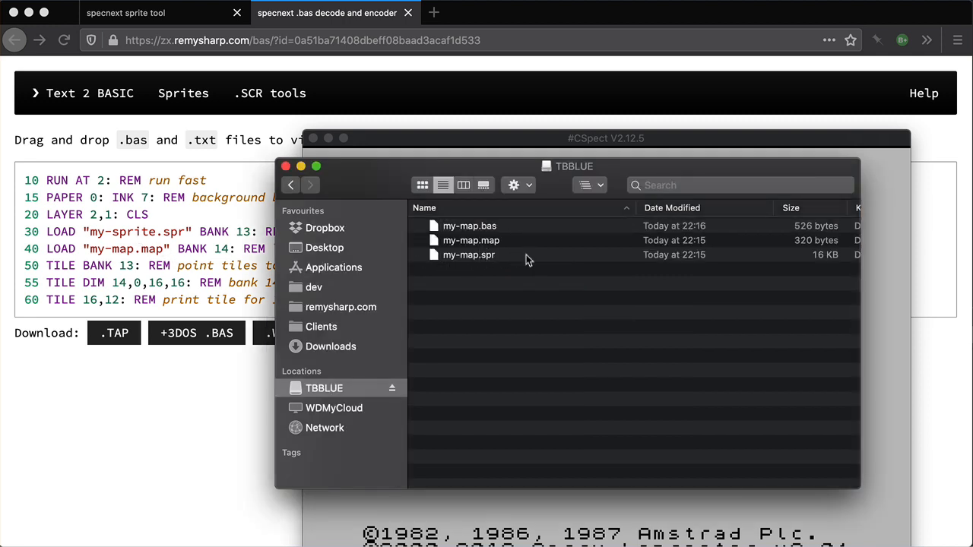
left_click(469, 255)
type("sprite")
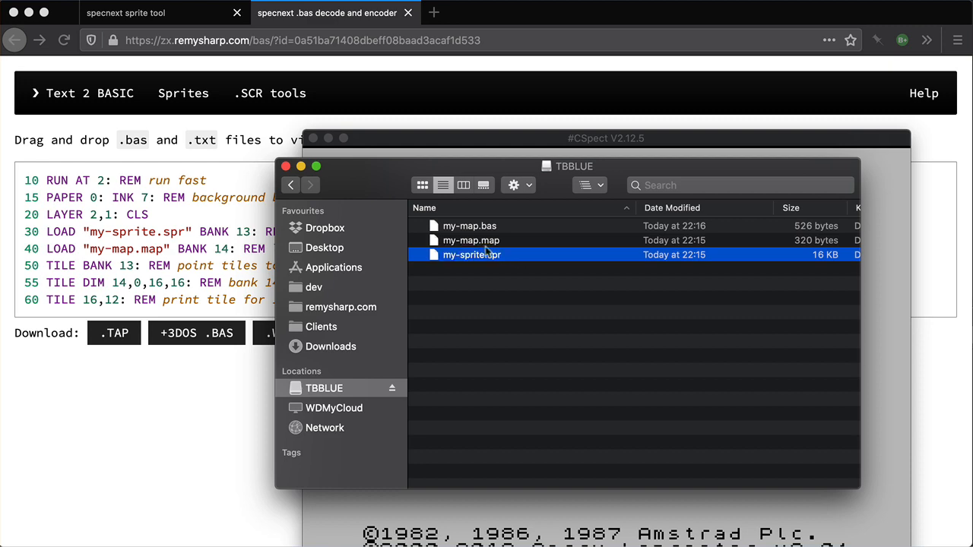
mouse_move(468, 245)
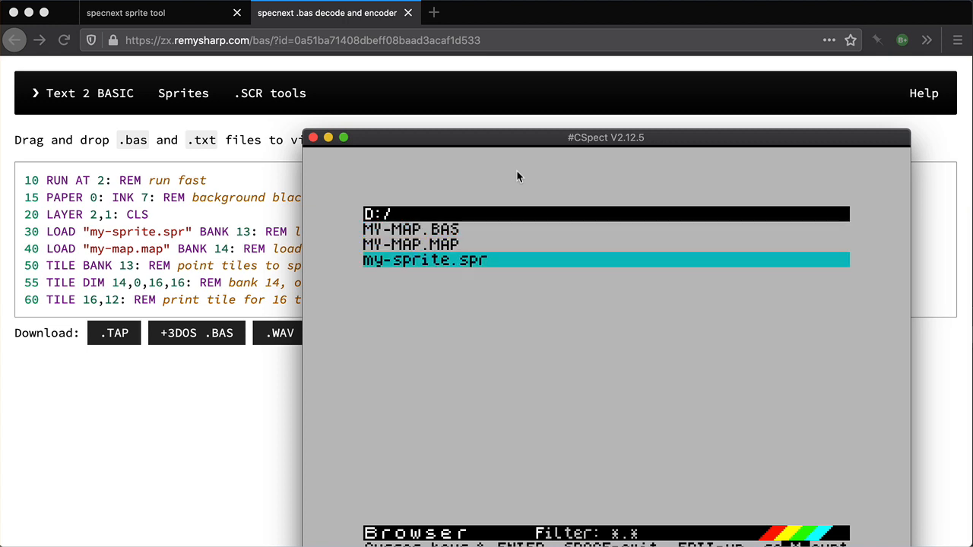
Select MY-MAP.BAS in CSpect's disk browser and load it into NextBASIC
key("up")
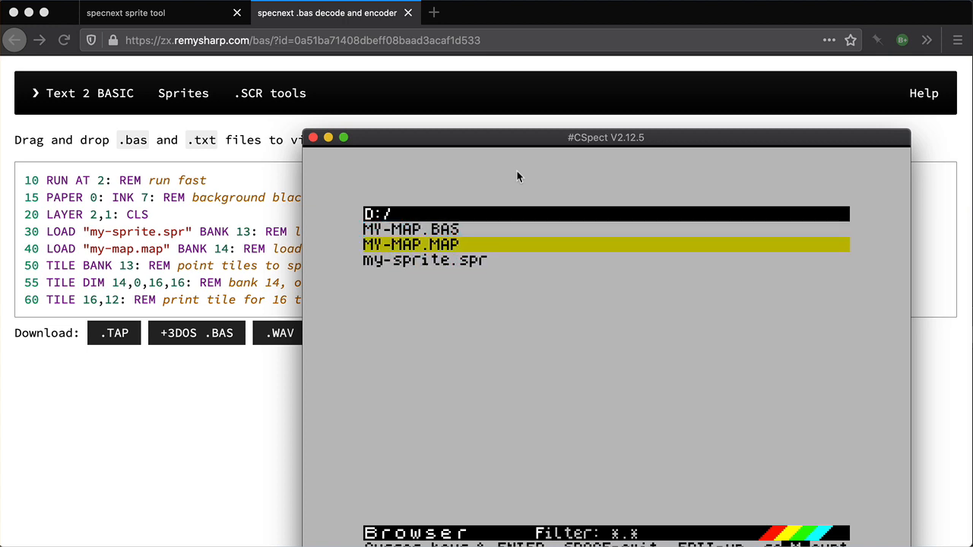
mouse_move(557, 102)
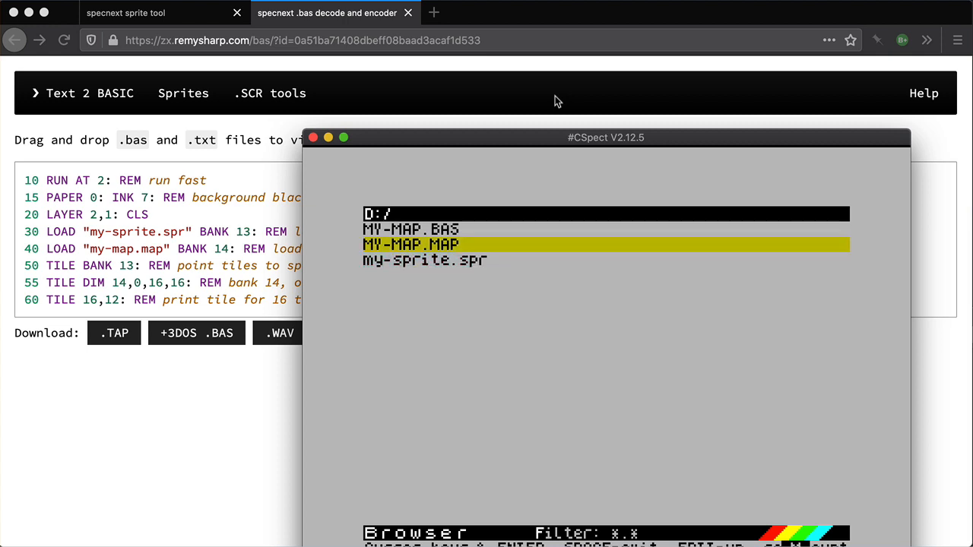
key("up")
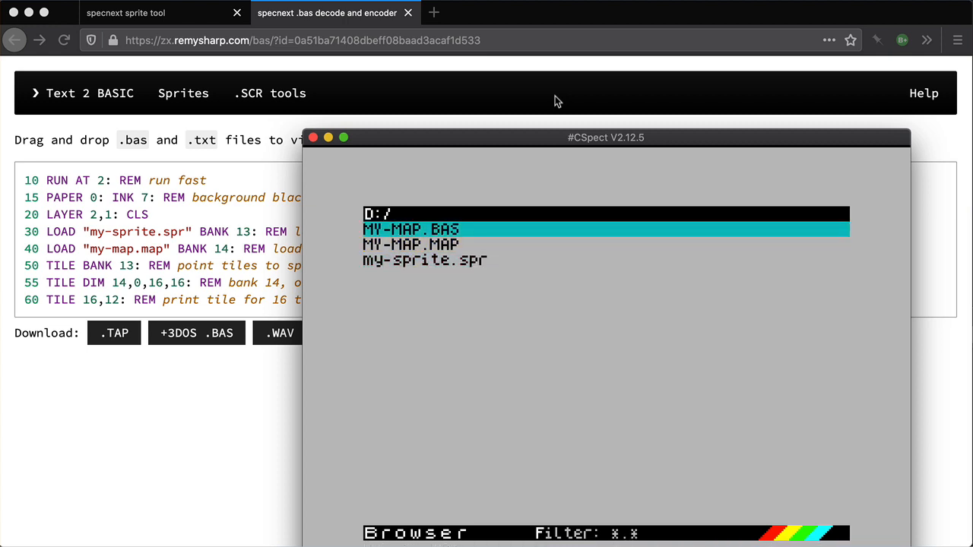
double_click(410, 228)
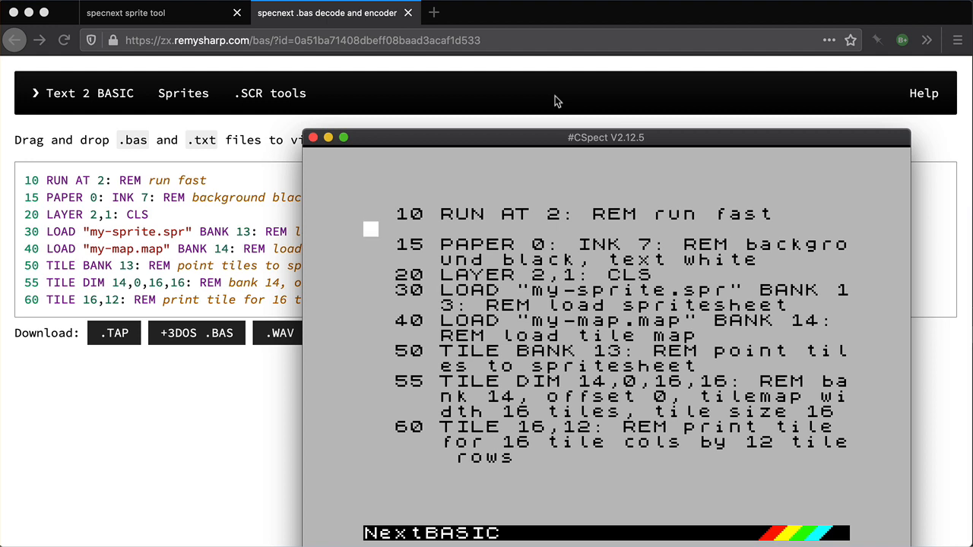